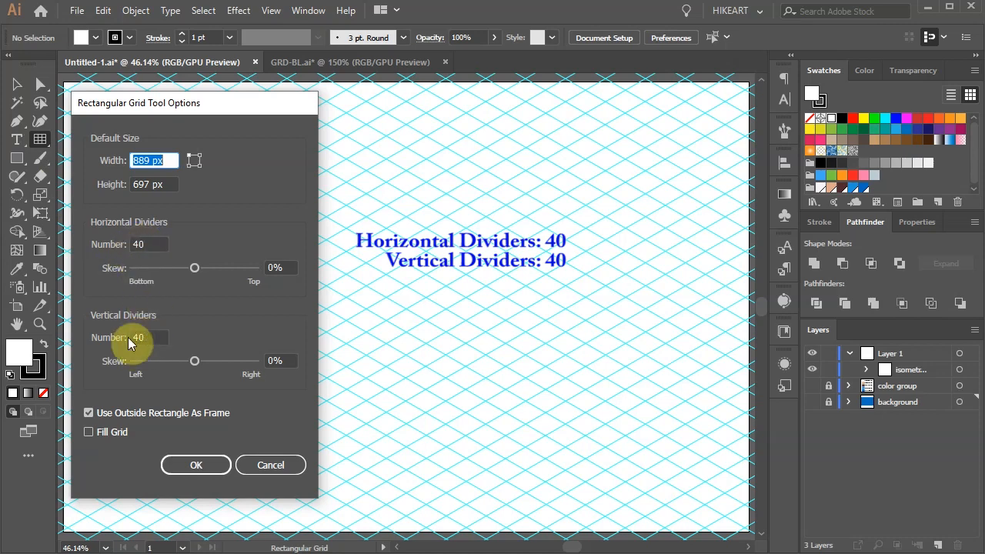
Confirm the 40 by 40 grid and pick a light blue fill colour
left_click(195, 465)
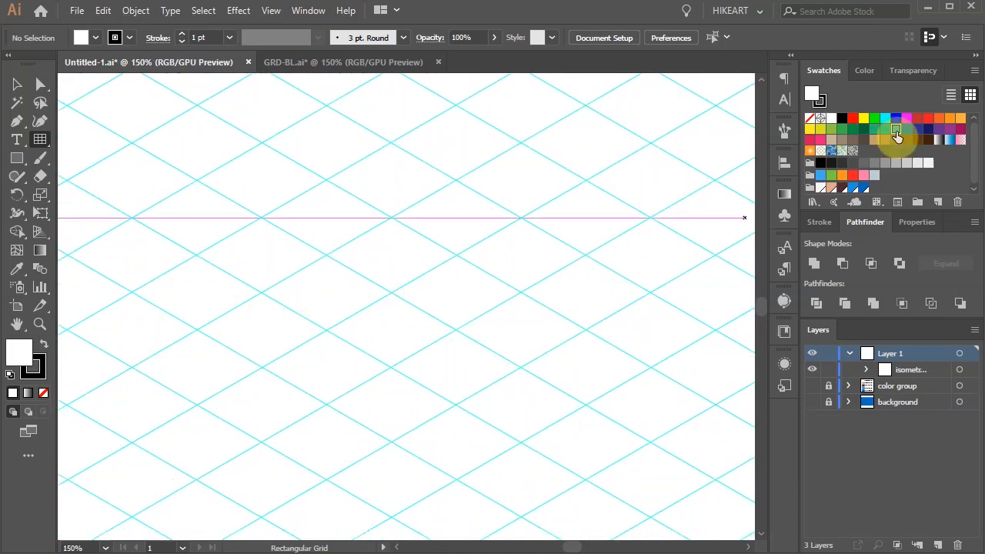
left_click(896, 136)
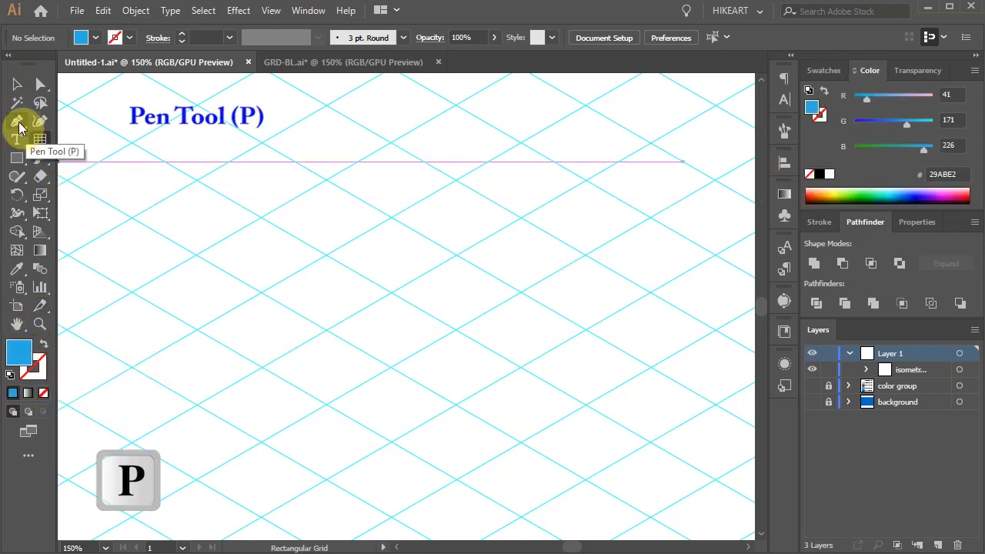
Start a Pen path on a grid intersection and adjust the View snapping options
left_click(449, 387)
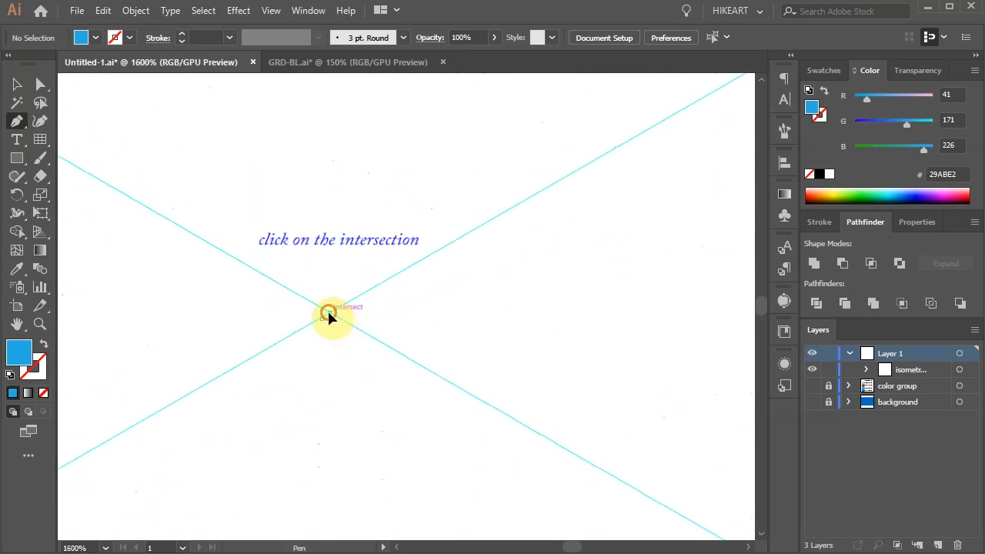
left_click(329, 317)
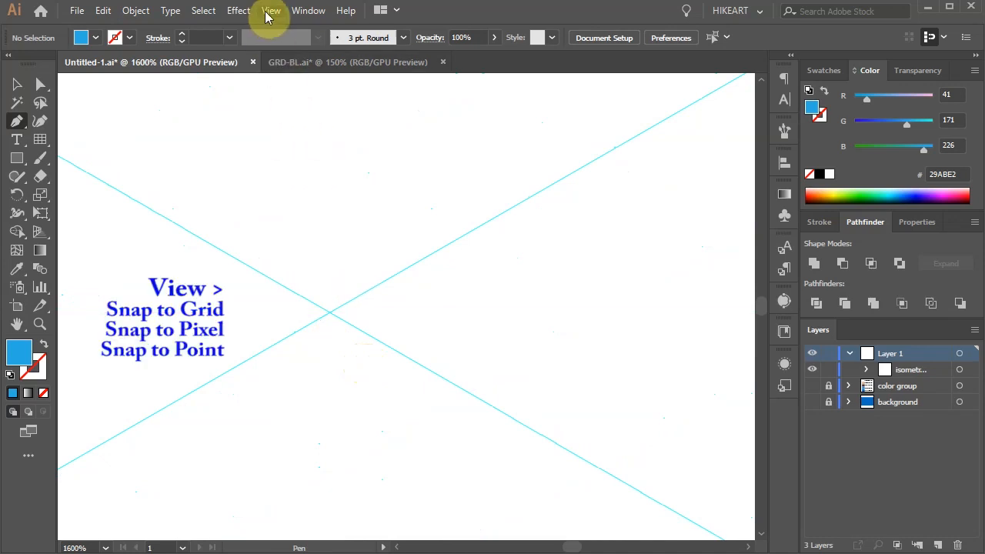
left_click(271, 9)
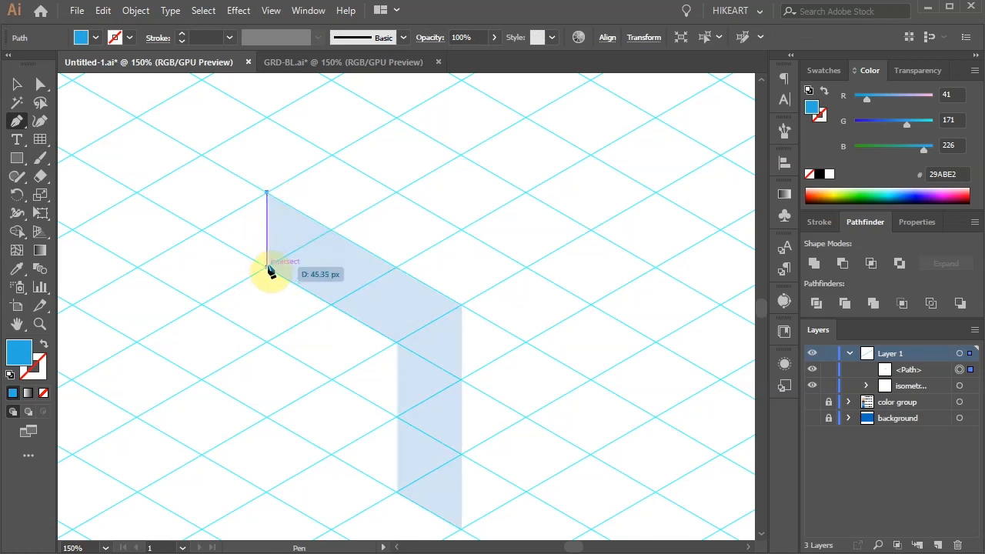
Close the blue left face and the green right face of the Y-cube
left_click(268, 269)
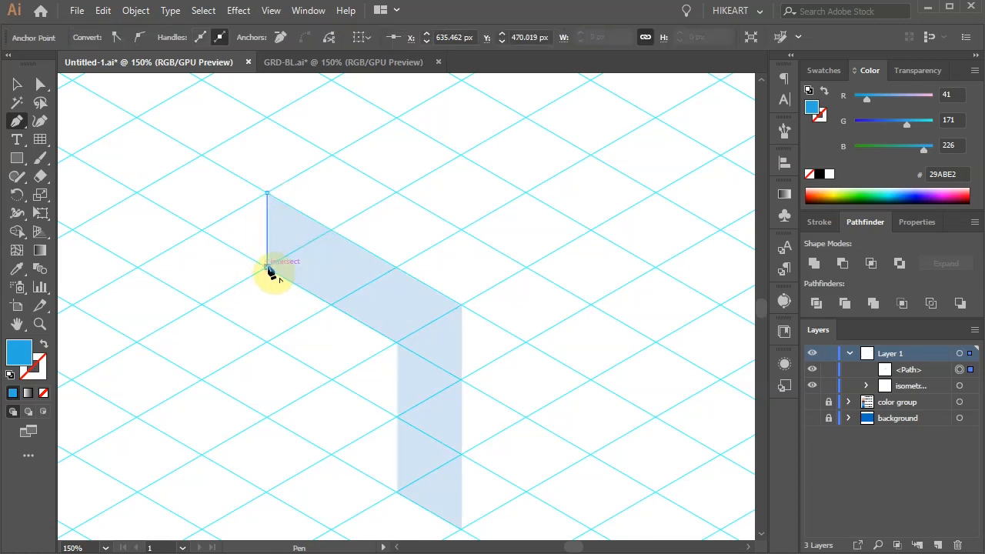
left_click(398, 348)
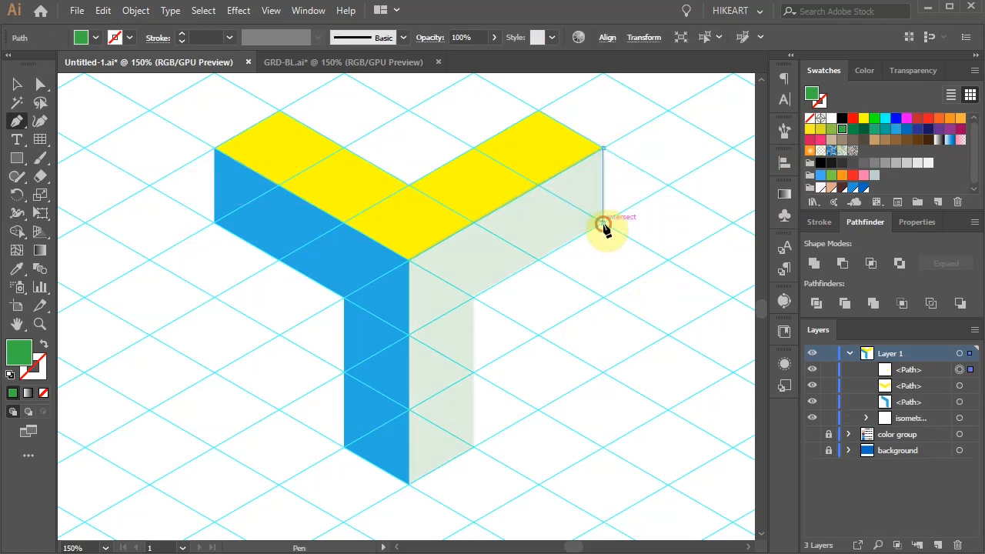
left_click(415, 485)
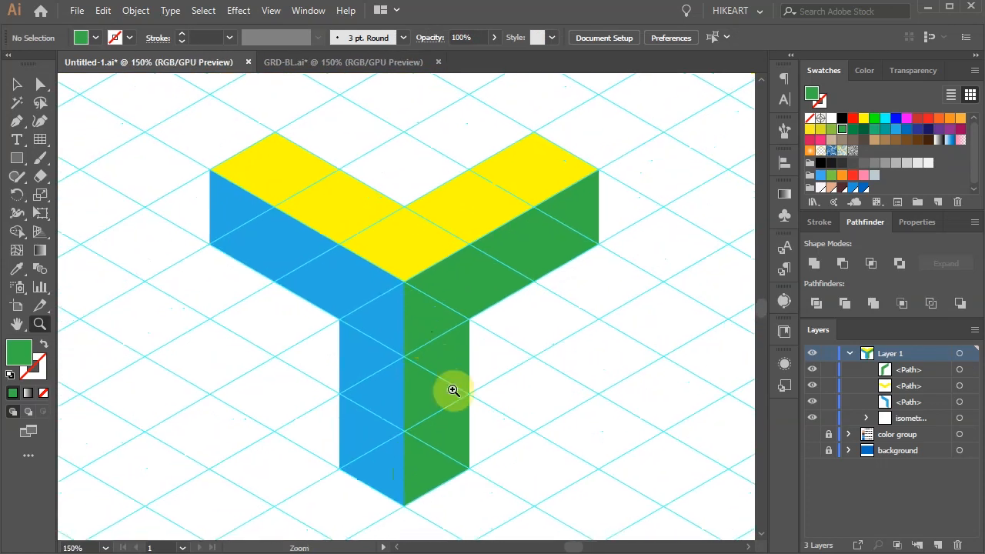
mouse_move(450, 388)
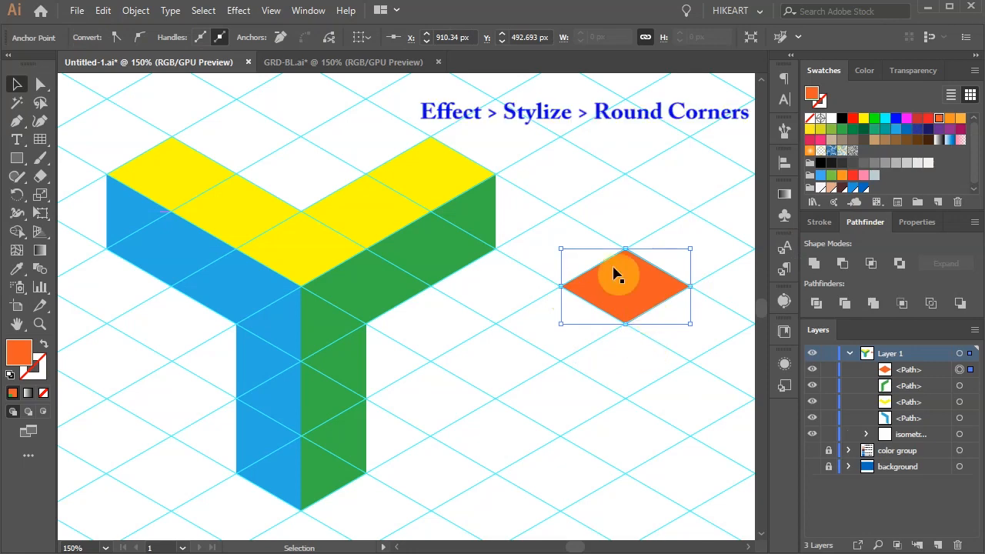
Round the orange diamond's corners into an ellipse and rotate it 90° upright
left_click(237, 9)
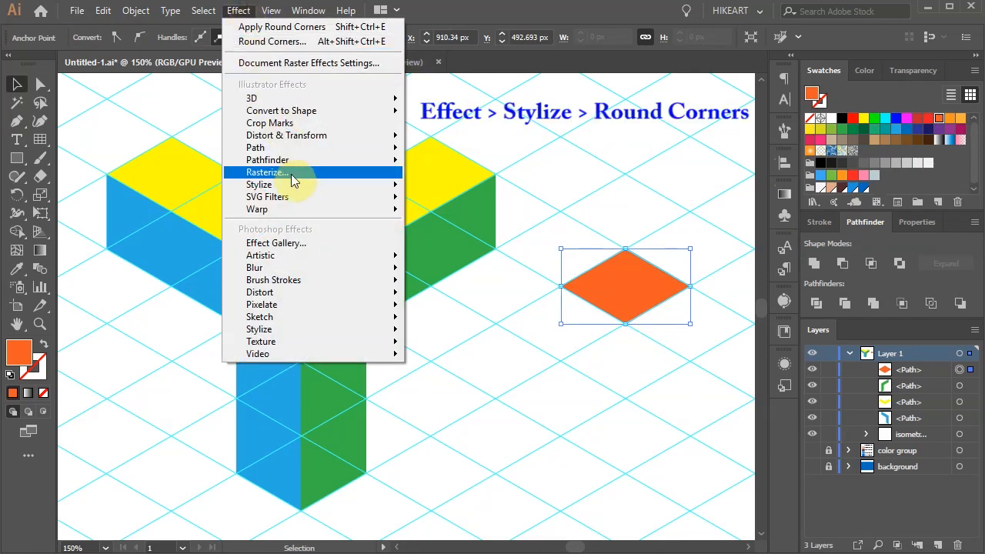
mouse_move(259, 184)
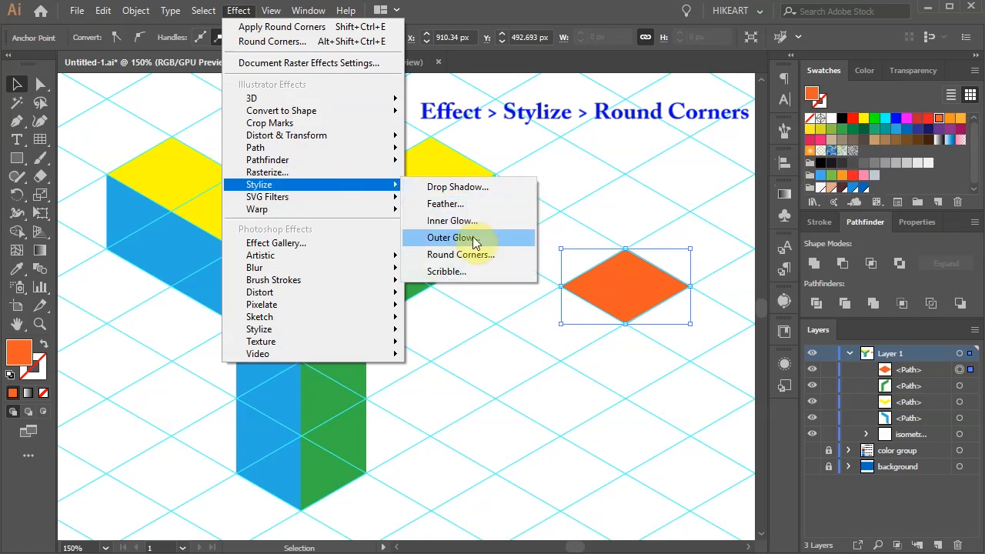
left_click(462, 253)
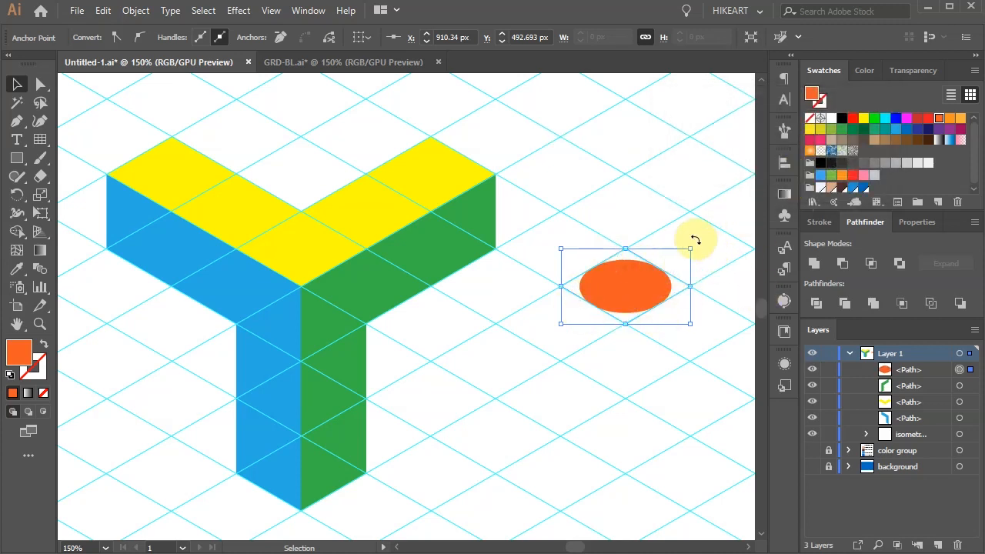
left_click_drag(689, 248, 696, 263)
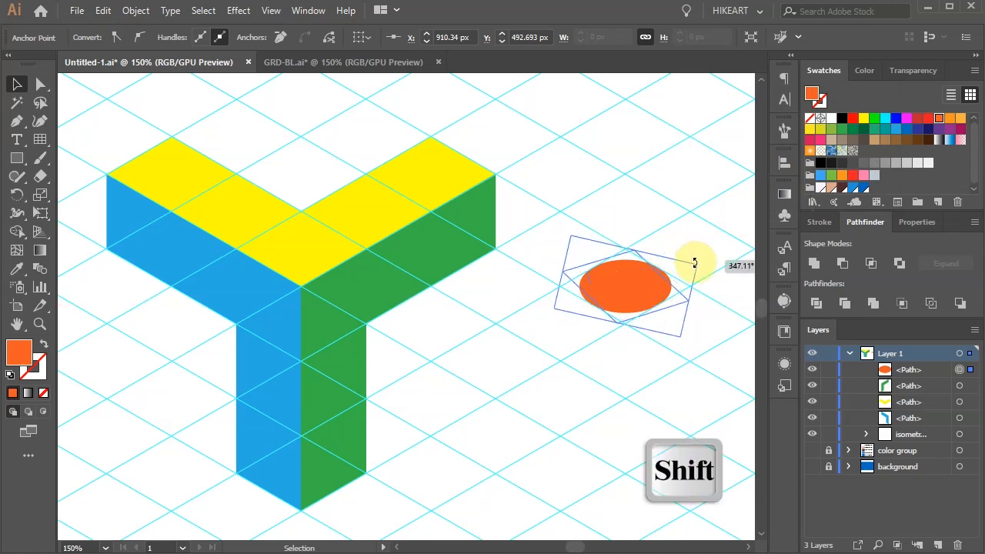
left_click_drag(696, 262, 661, 368)
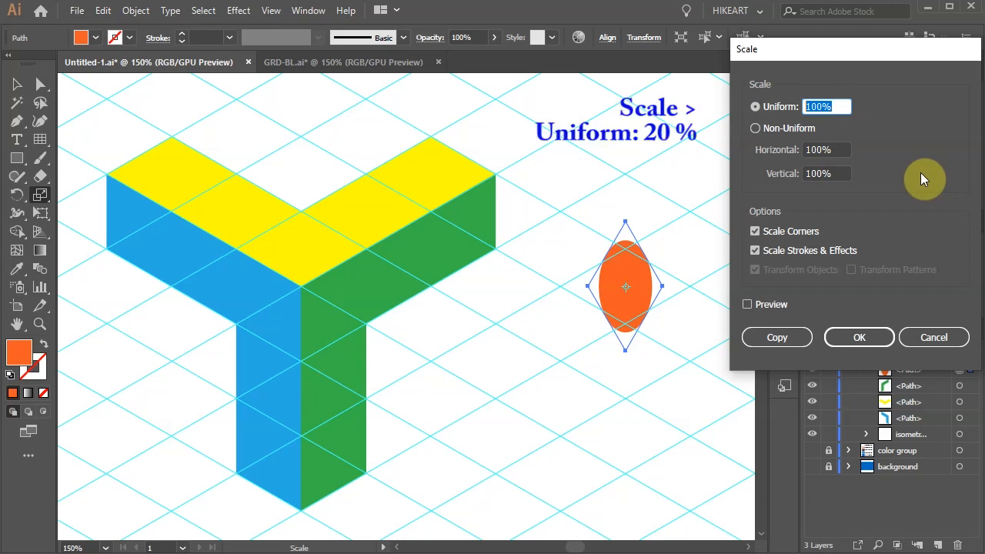
Scale the orange ellipse uniformly to 20%
type("20")
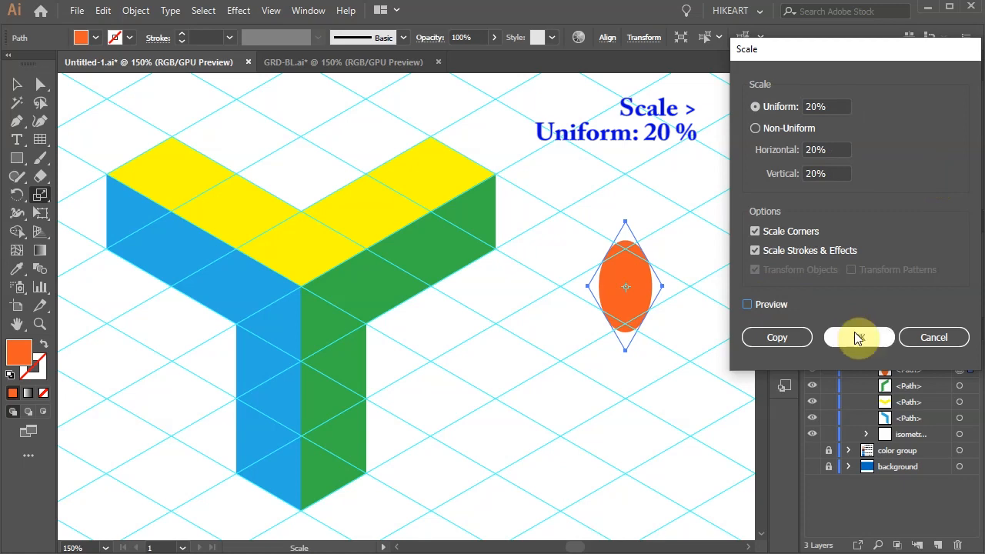
left_click(859, 337)
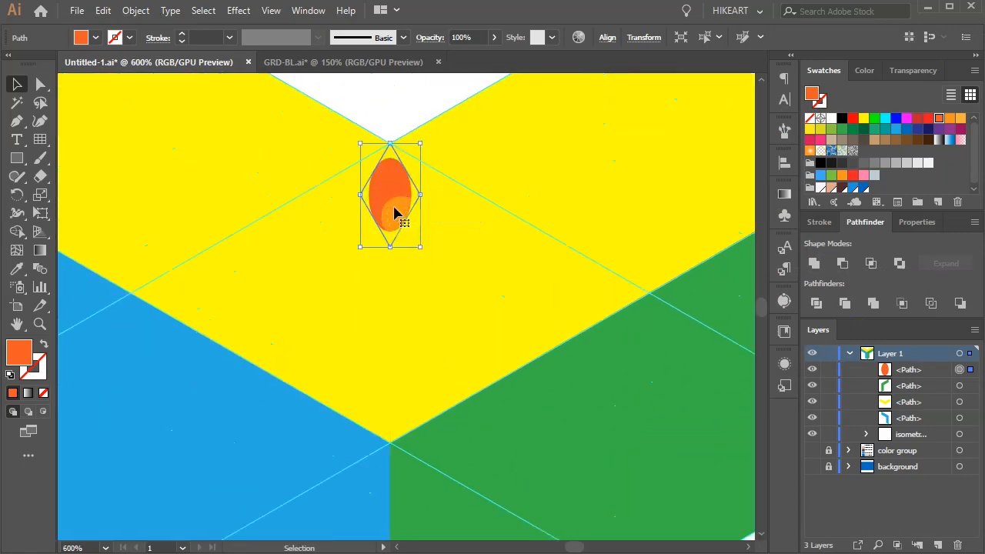
Move the ellipse onto the top grid corner and select it together with its copy
left_click_drag(392, 192, 387, 265)
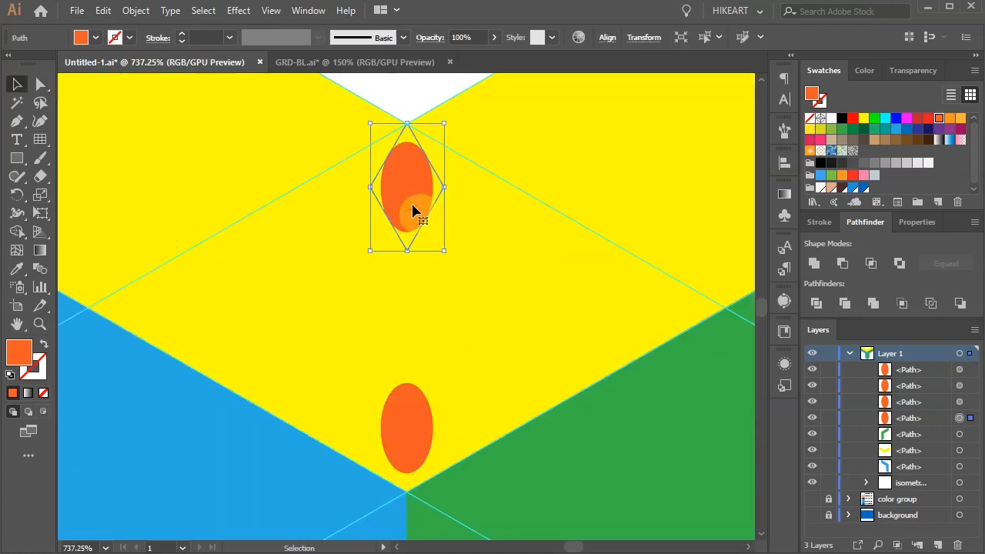
left_click(406, 431)
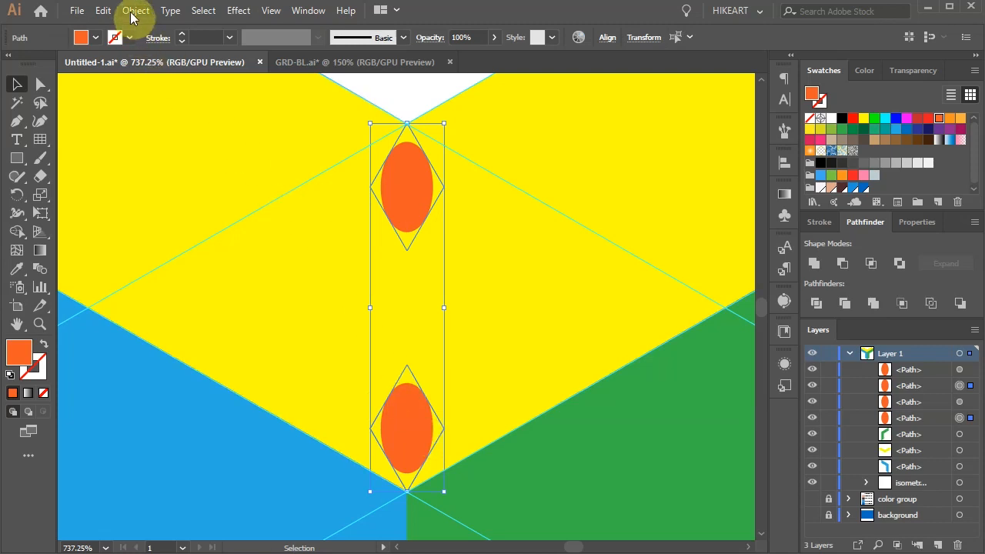
Set Blend Options spacing to a fixed number of steps
left_click(136, 9)
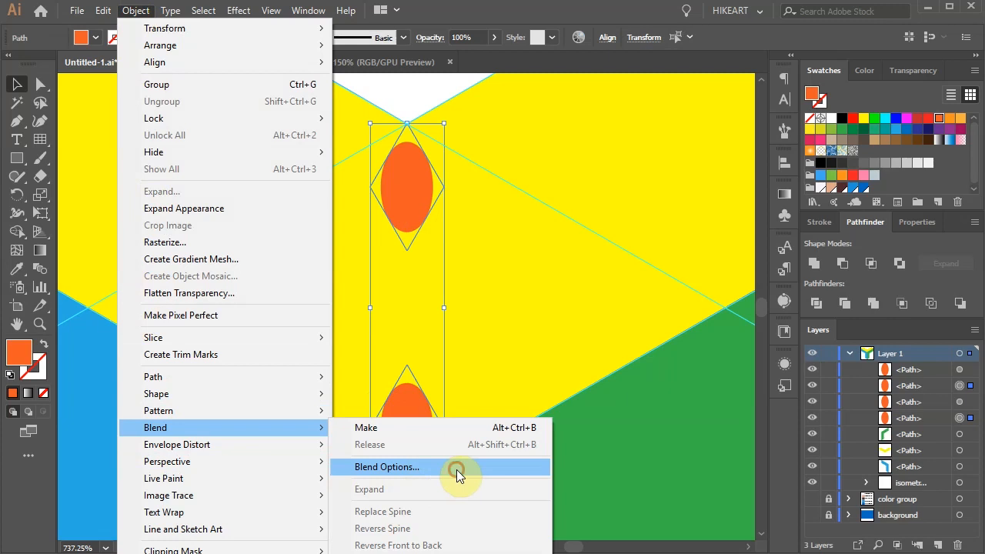
left_click(386, 466)
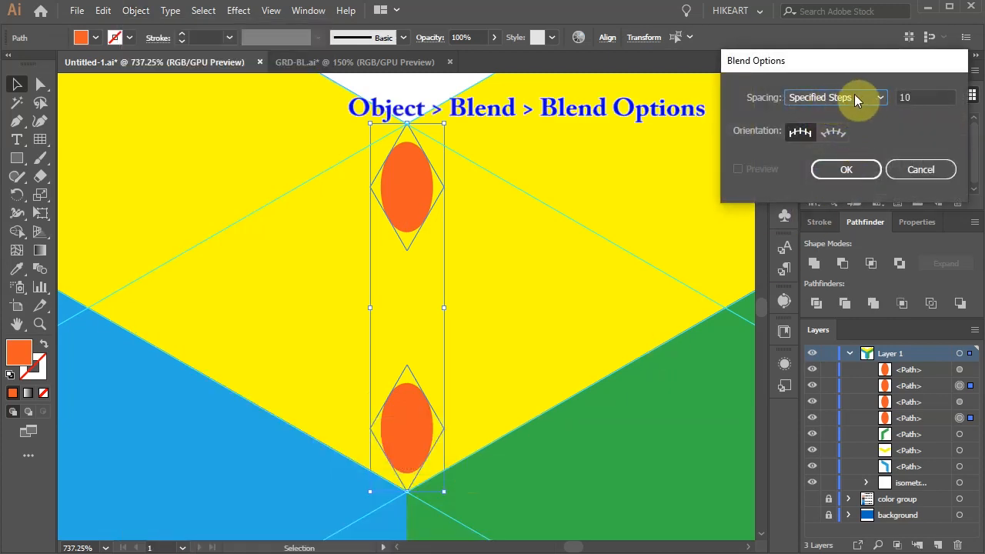
left_click(834, 97)
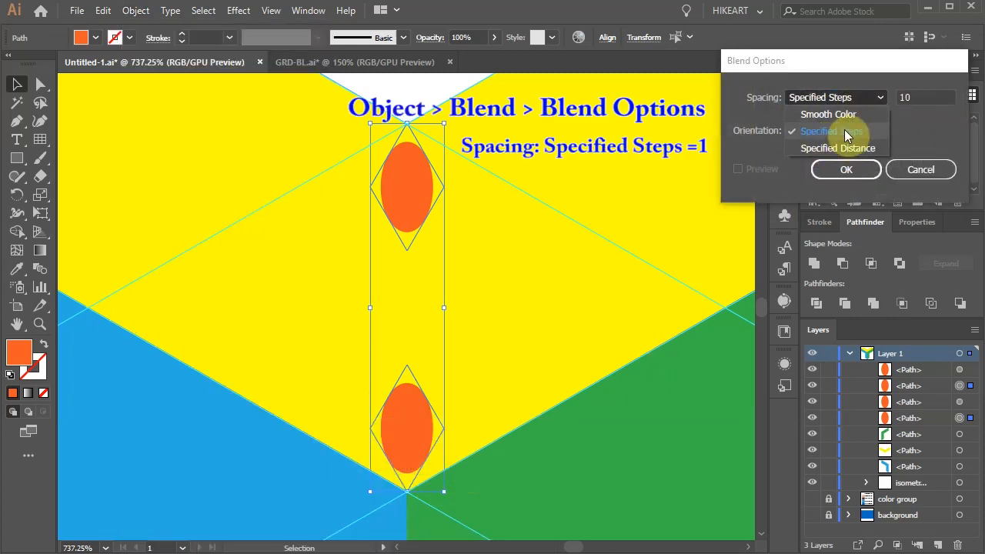
left_click(818, 131)
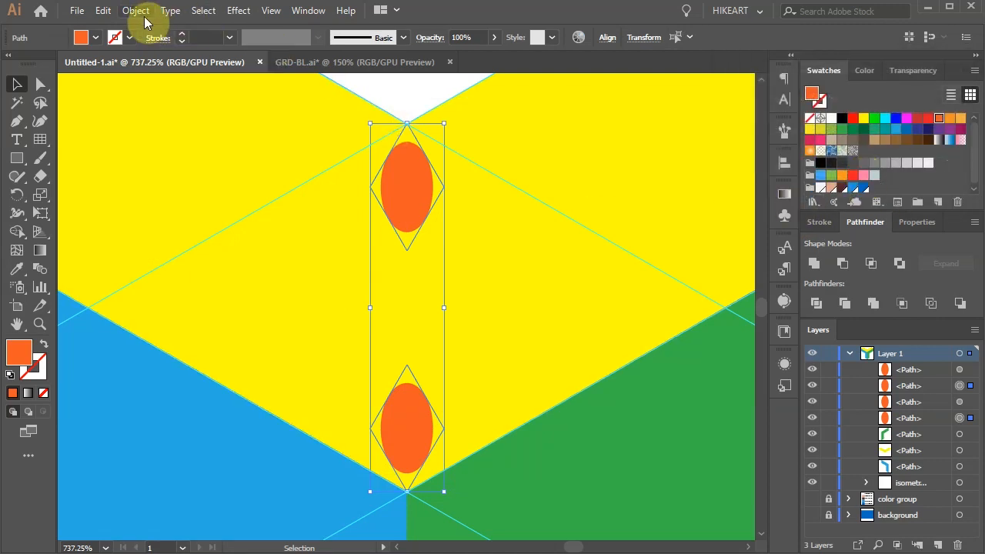
Blend the ellipse pairs into three-dot rows on the centre and right arm
left_click(135, 9)
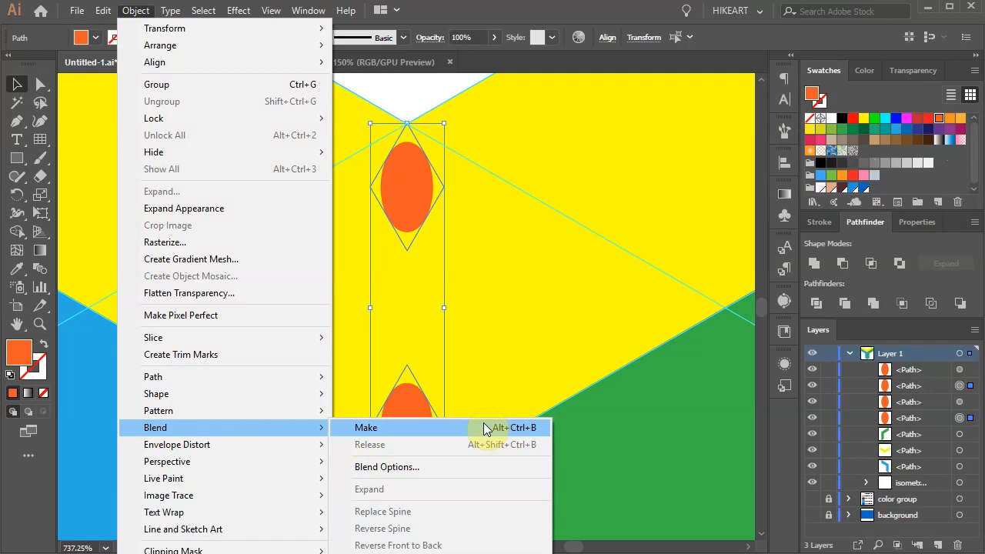
left_click(367, 428)
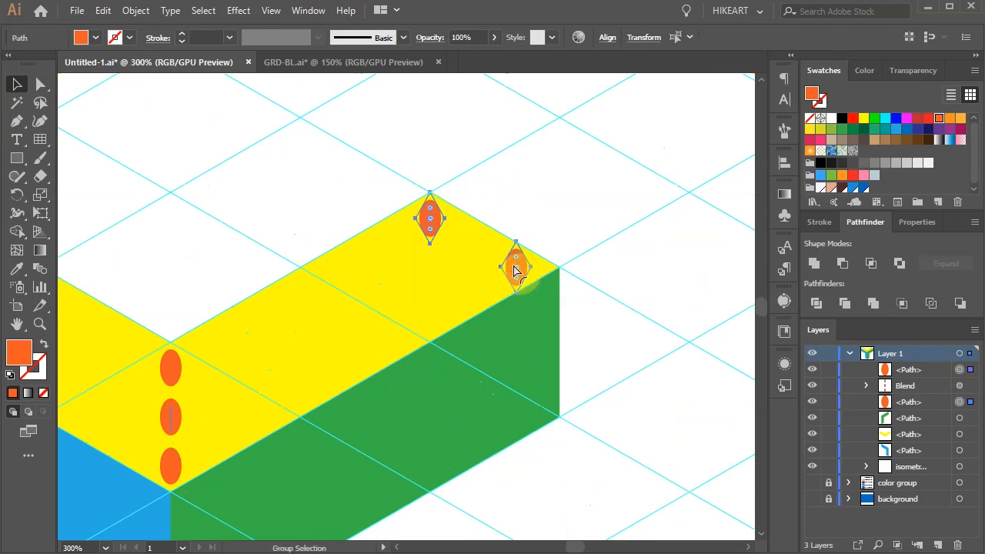
key("ctrl+alt+b")
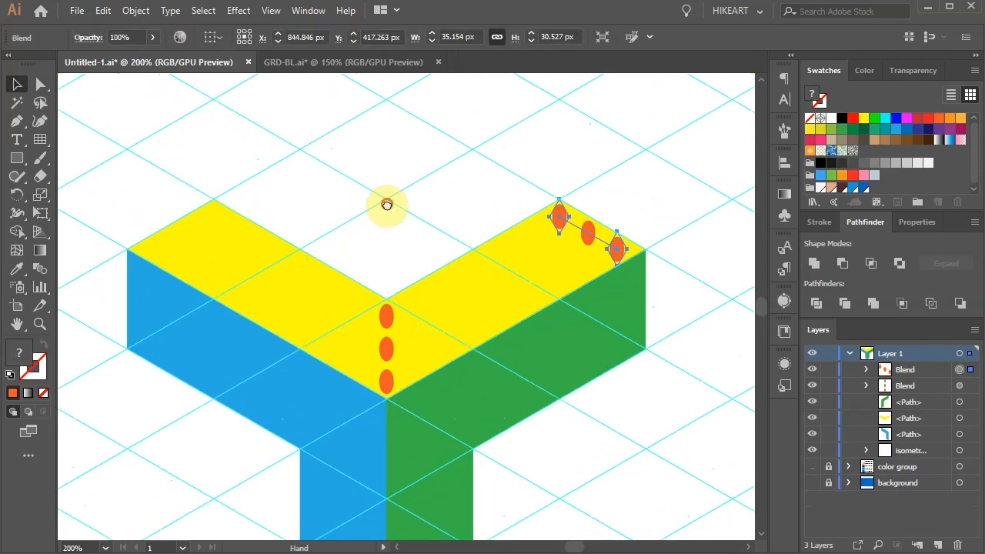
left_click(588, 232)
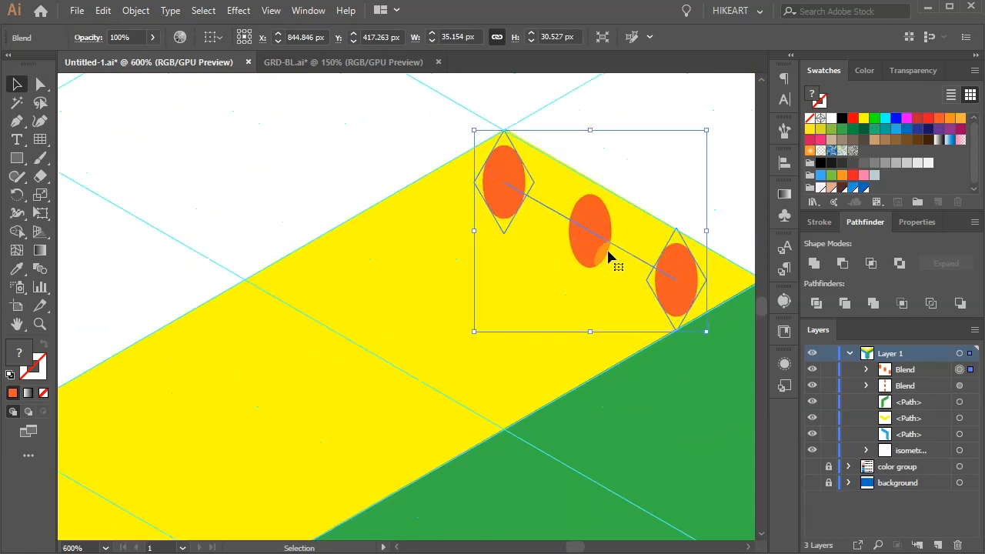
Expand the right-arm blend's appearance, then expand it into separate shapes
left_click(136, 10)
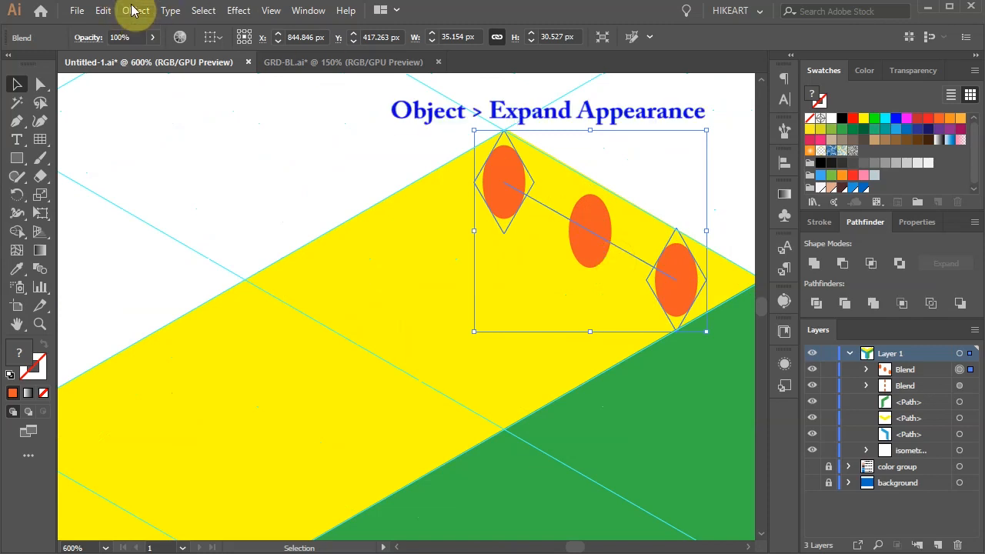
left_click(135, 10)
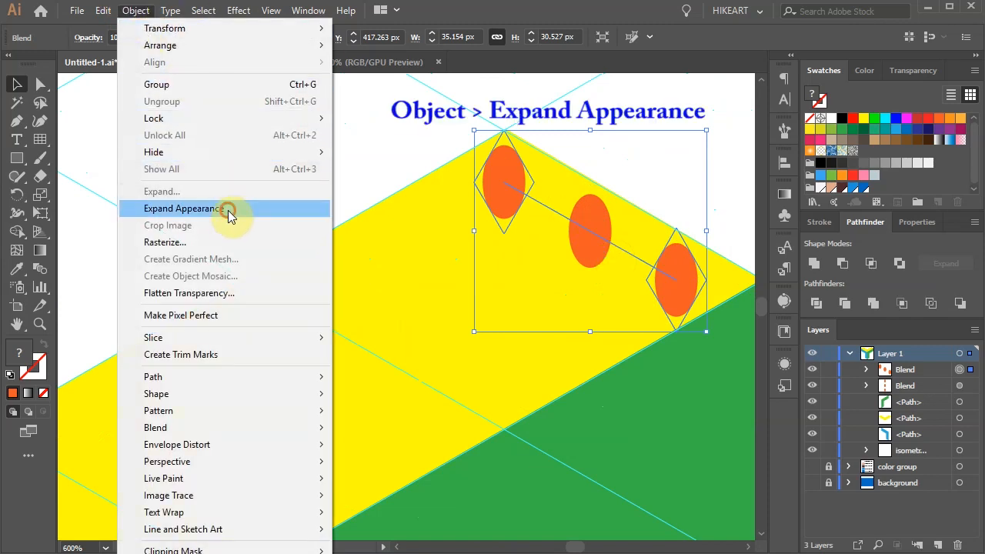
left_click(183, 209)
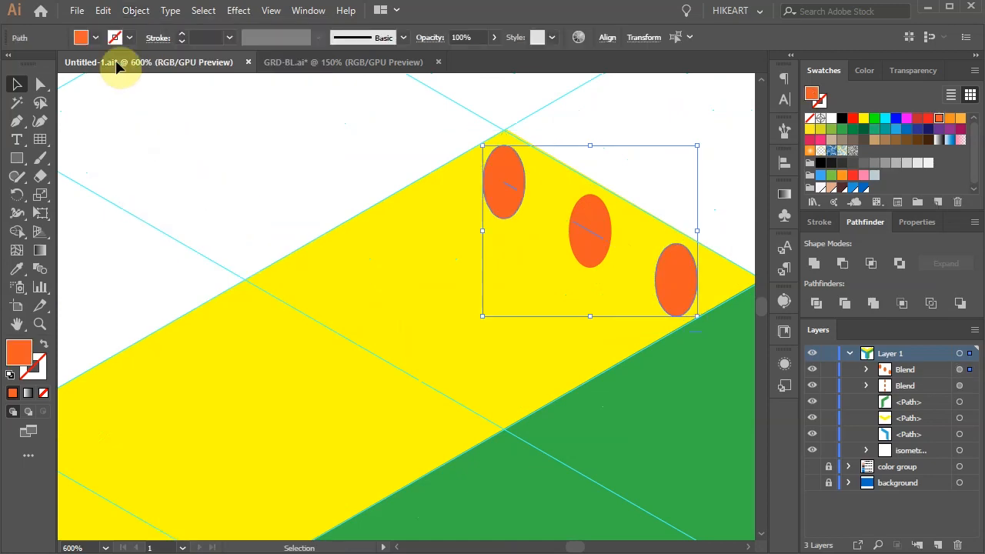
left_click(135, 9)
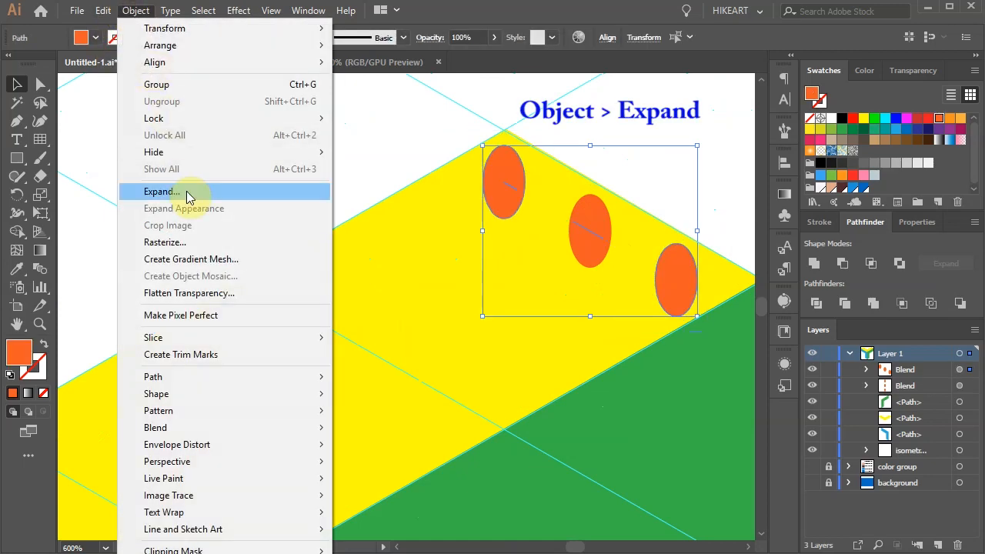
left_click(162, 191)
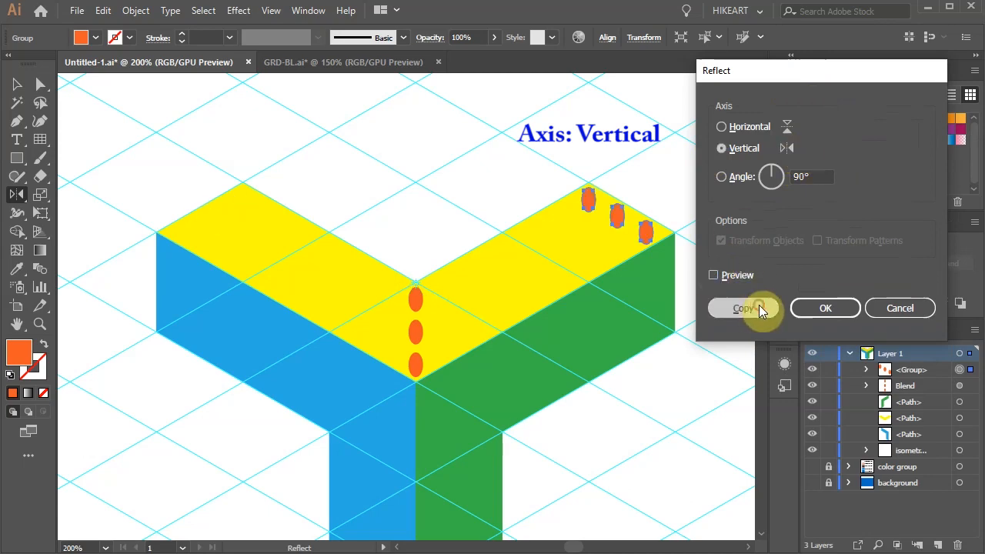
Reflect the ellipse row vertically as a copy for the left arm
left_click(742, 307)
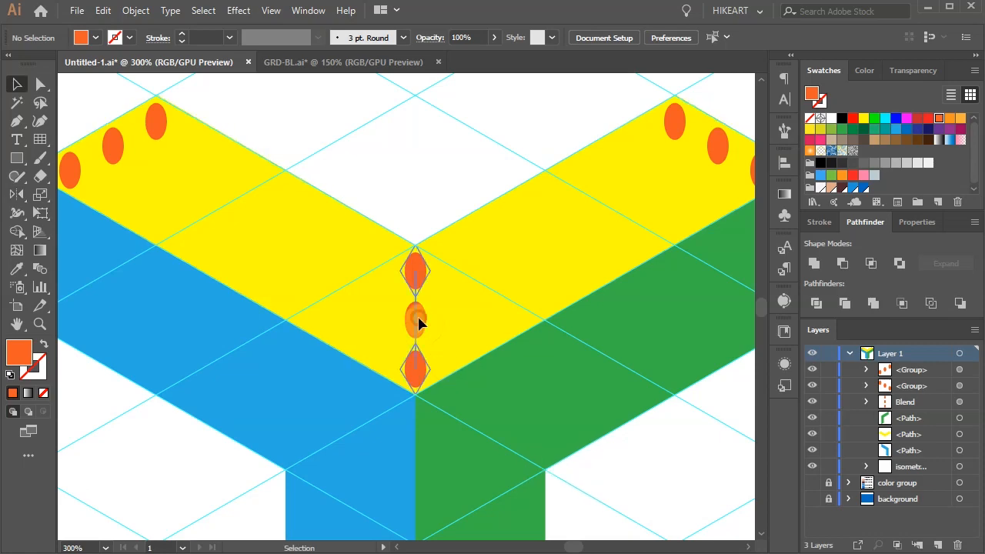
Expand the centre vertical blend and ungroup its three ellipses
left_click(416, 318)
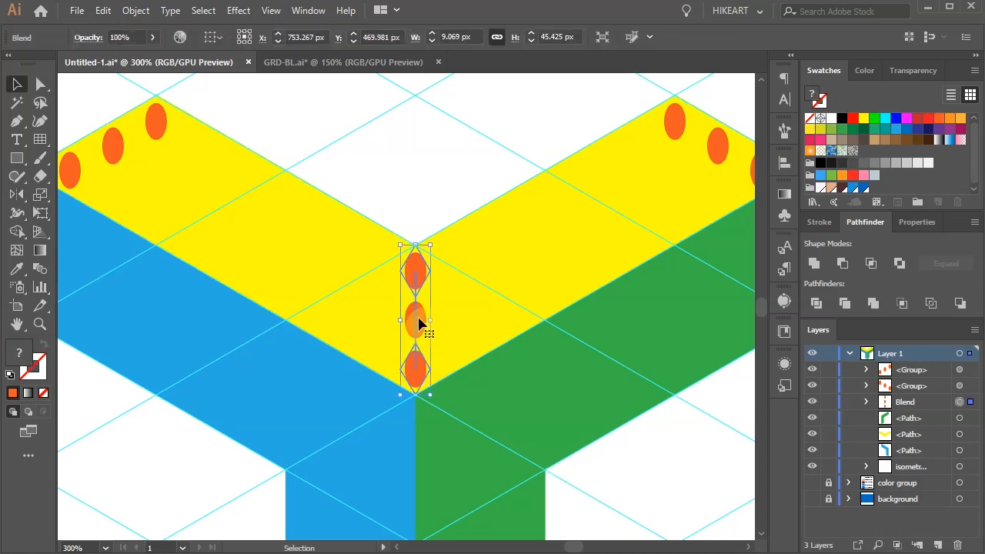
left_click(135, 9)
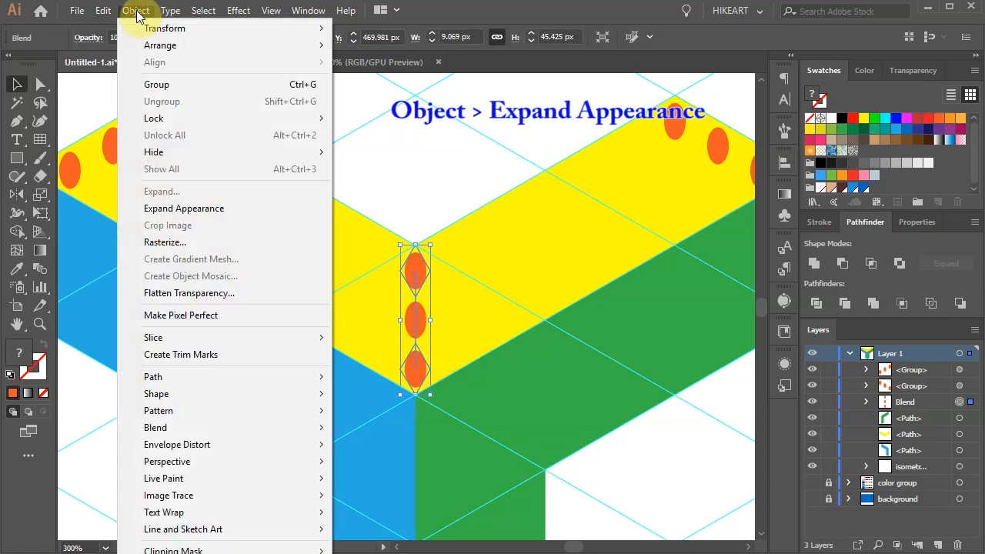
mouse_move(183, 208)
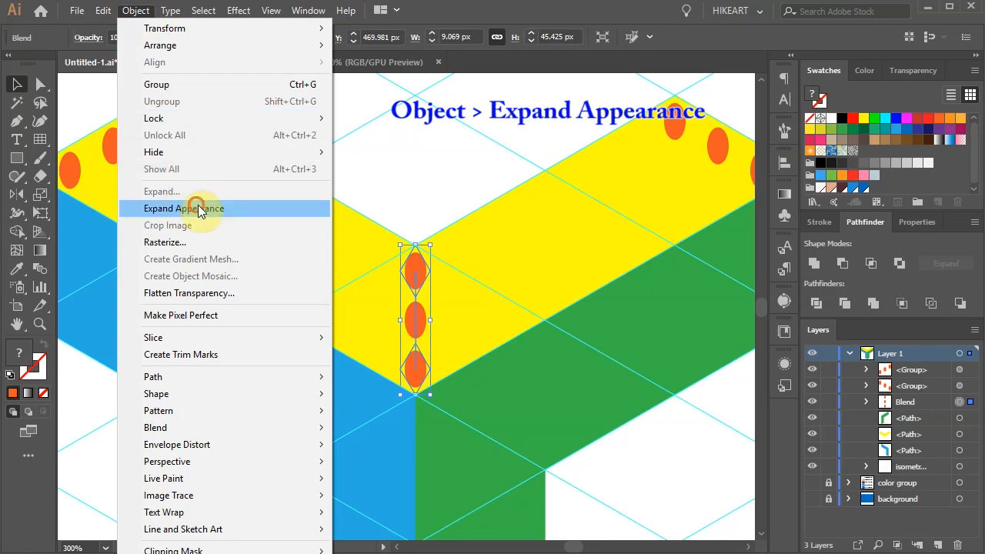
left_click(183, 208)
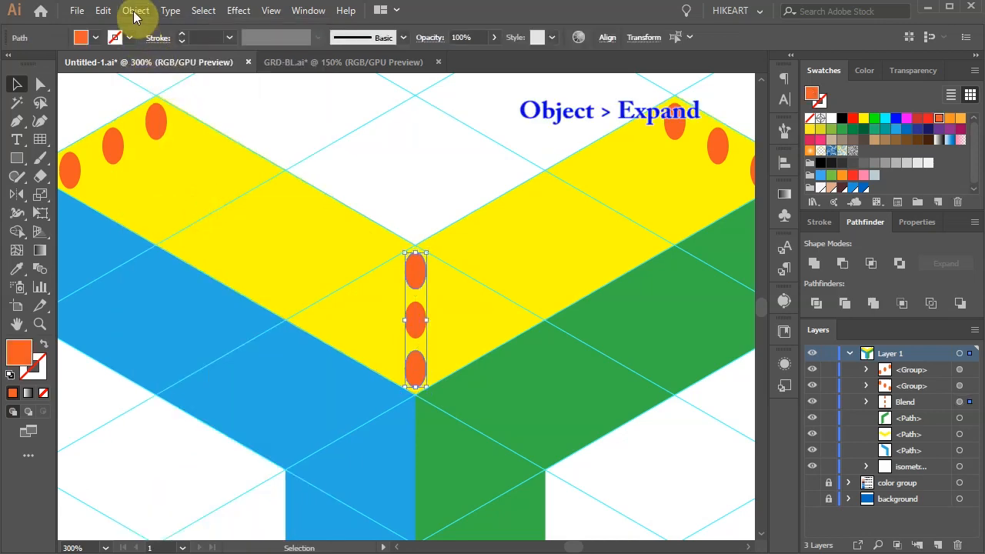
left_click(135, 9)
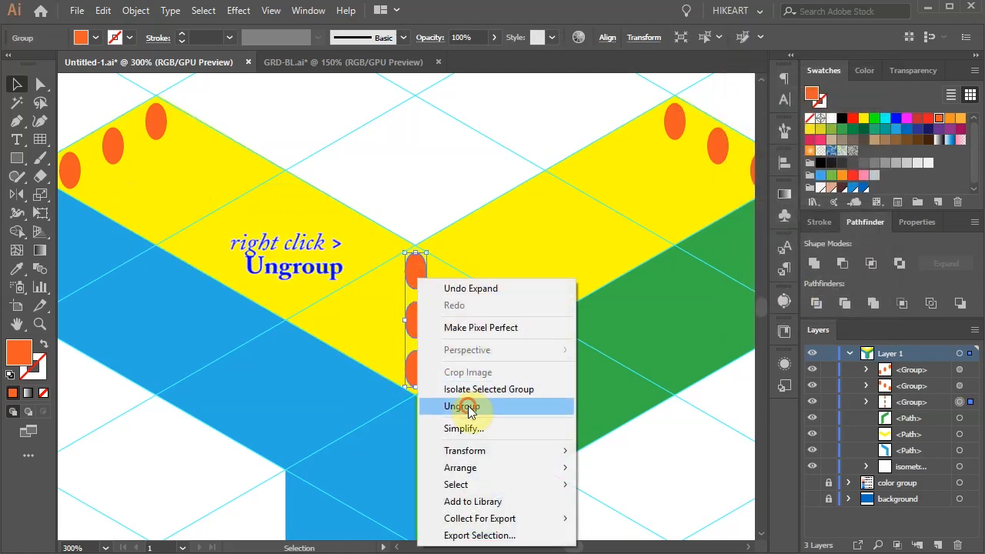
left_click(461, 406)
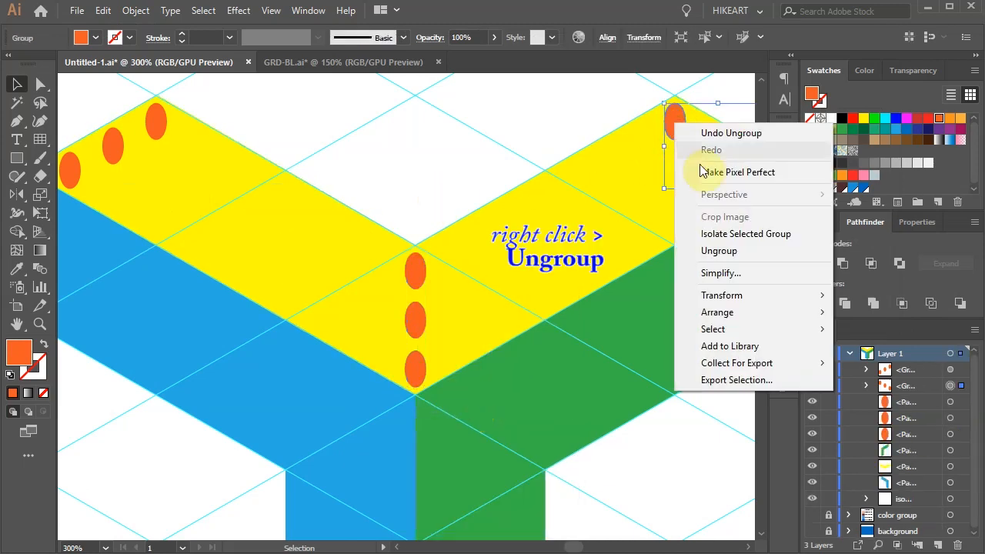
Ungroup the right arm's ellipse row into individual ellipses
left_click(718, 249)
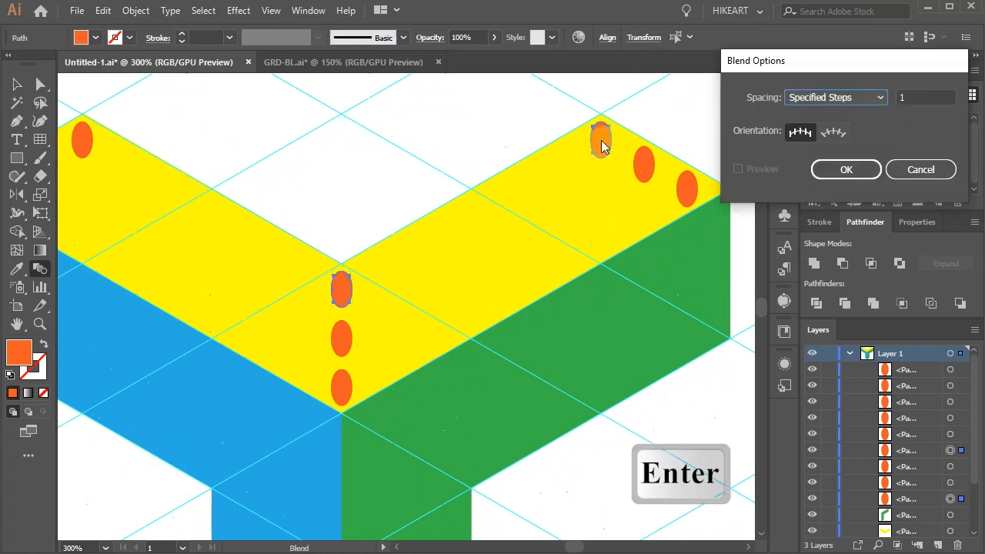
Blend ellipse pairs with 6 specified steps across the right arm's top and expand them into shapes
type("6")
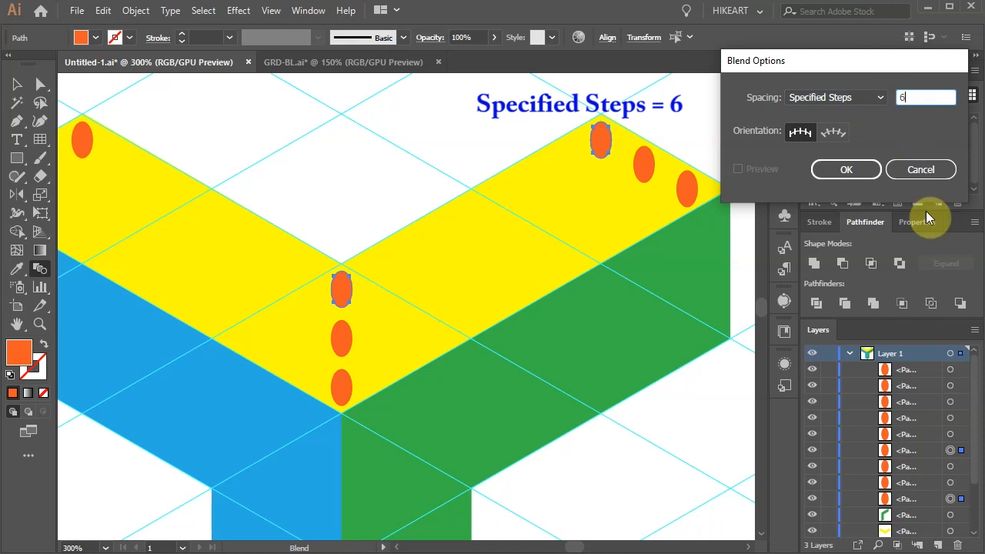
mouse_move(923, 223)
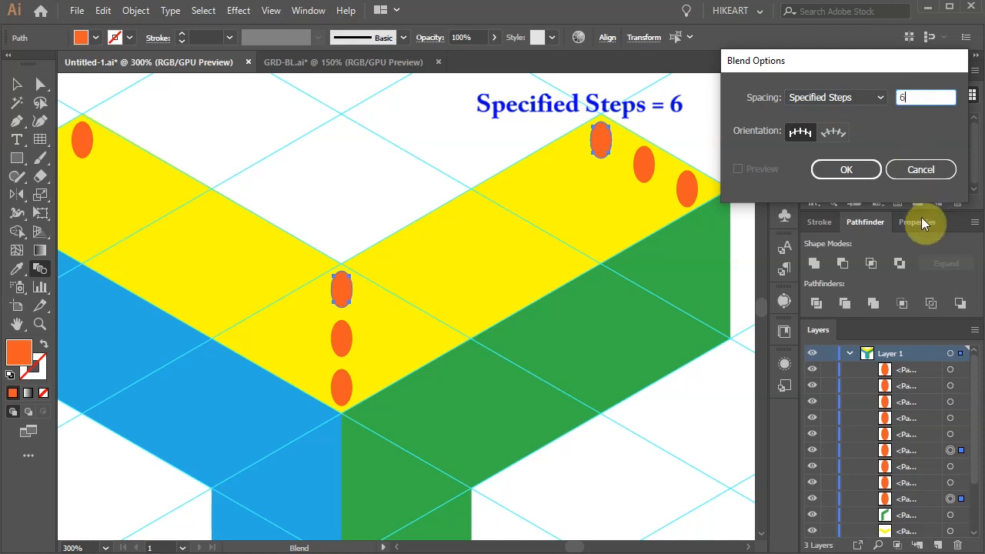
left_click(846, 170)
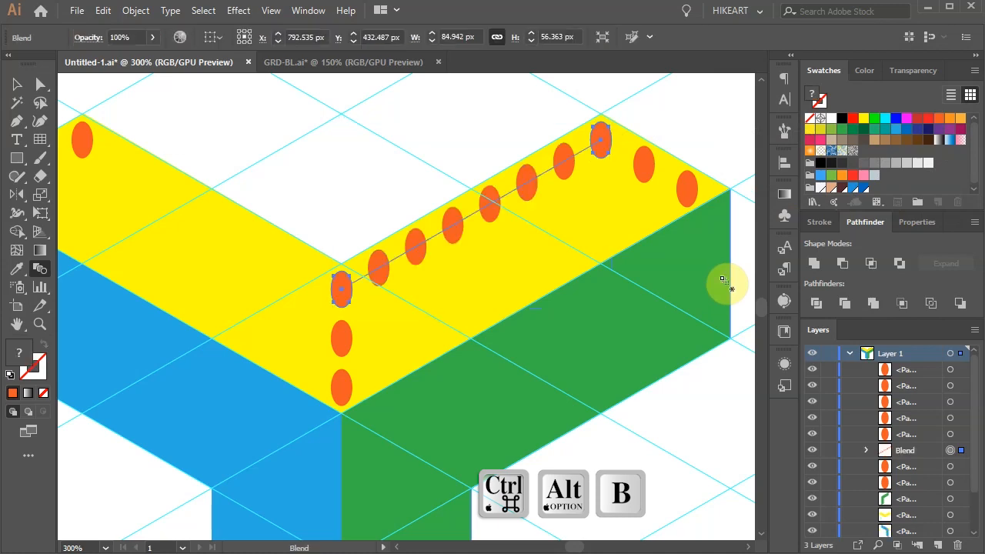
left_click(136, 10)
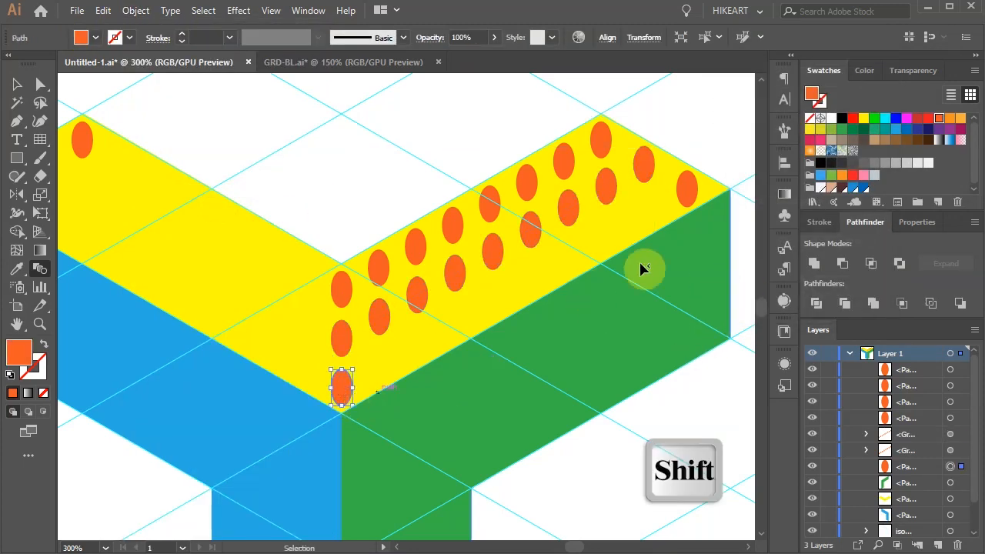
key("ctrl+alt+b")
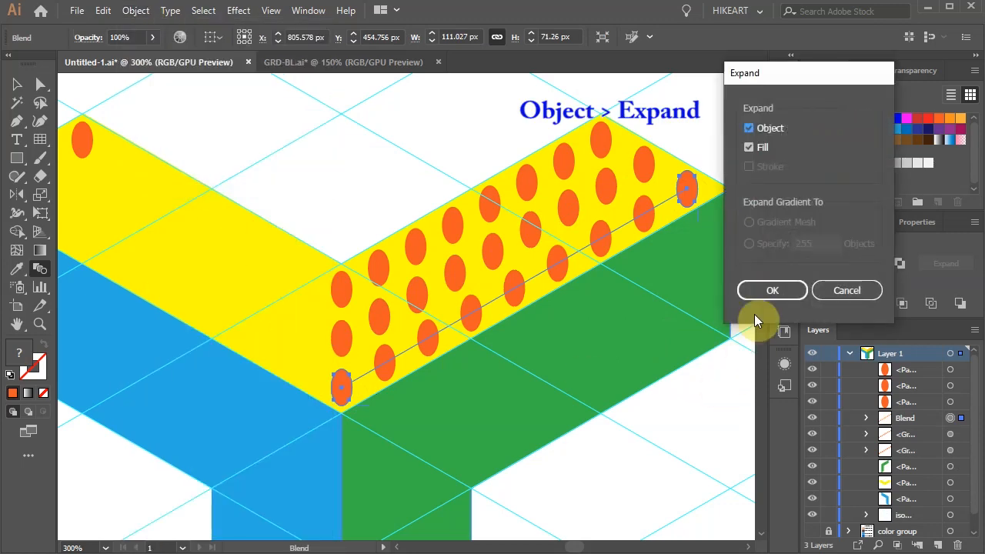
left_click(773, 290)
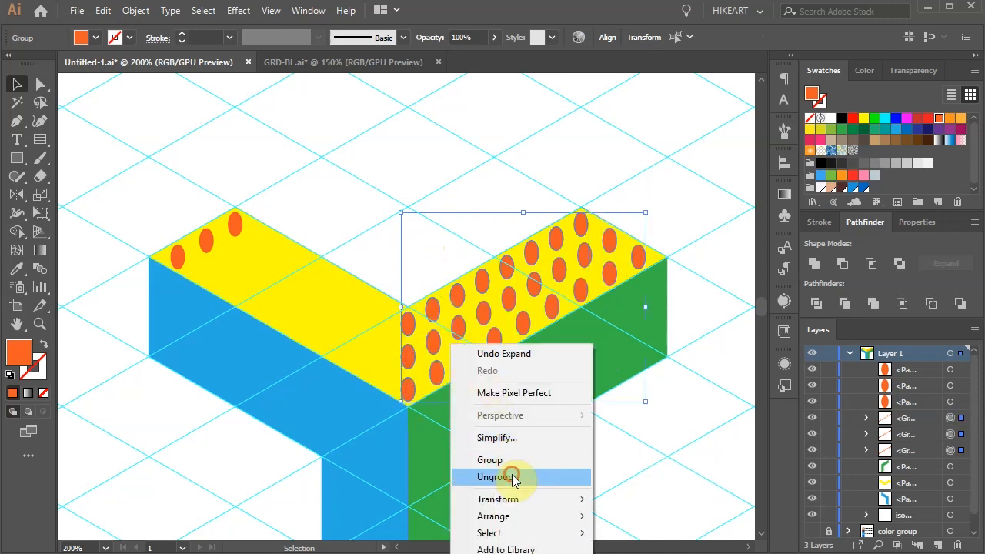
Ungroup the expanded rows and blend the left arm's ellipse pairs with 6 steps
left_click(496, 477)
type("6")
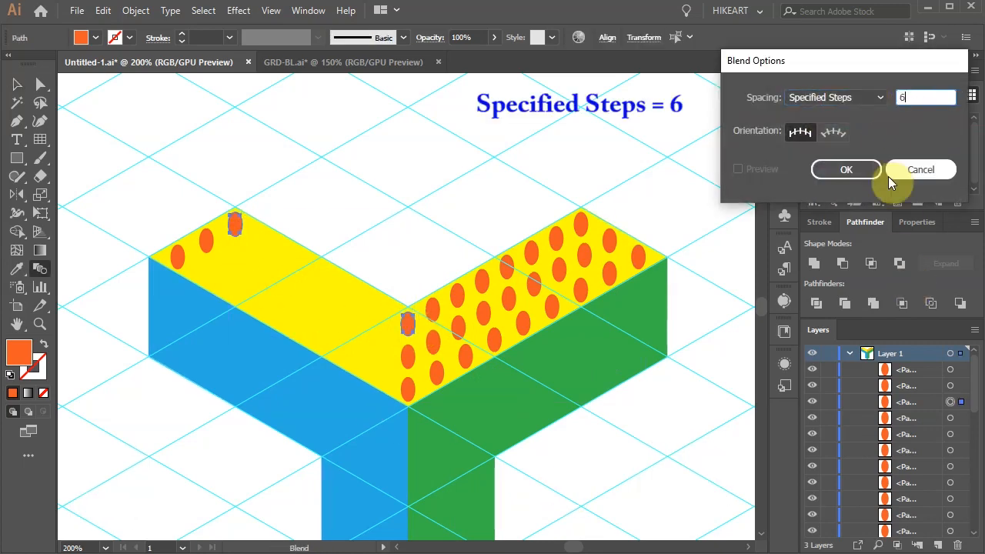
left_click(846, 170)
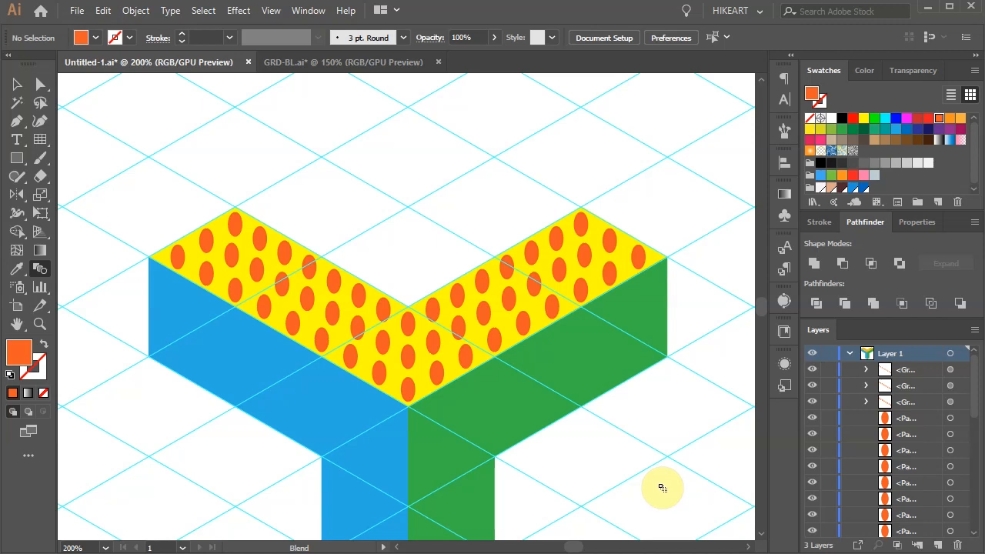
Select all orange ellipses by same fill colour and group them as 'ellipses'
key("v")
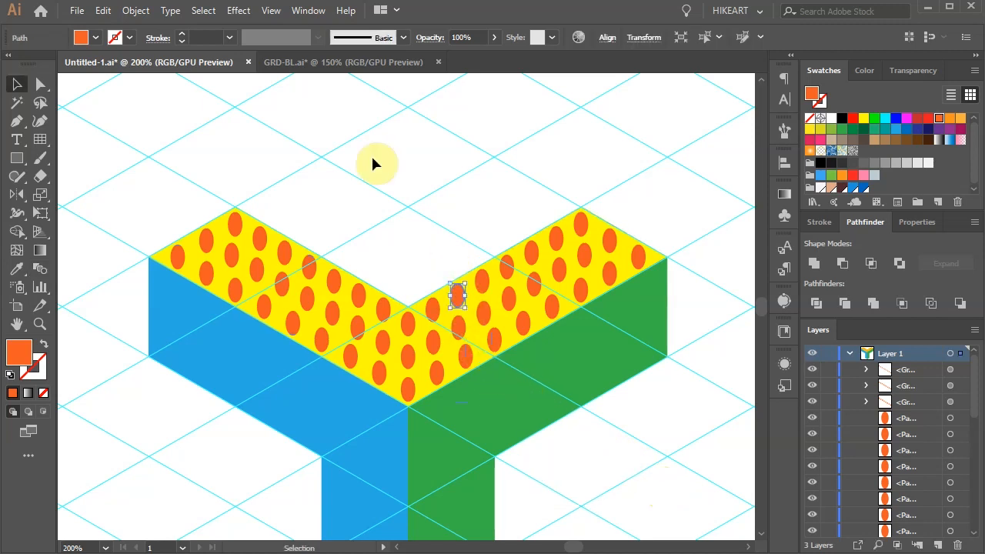
left_click(203, 9)
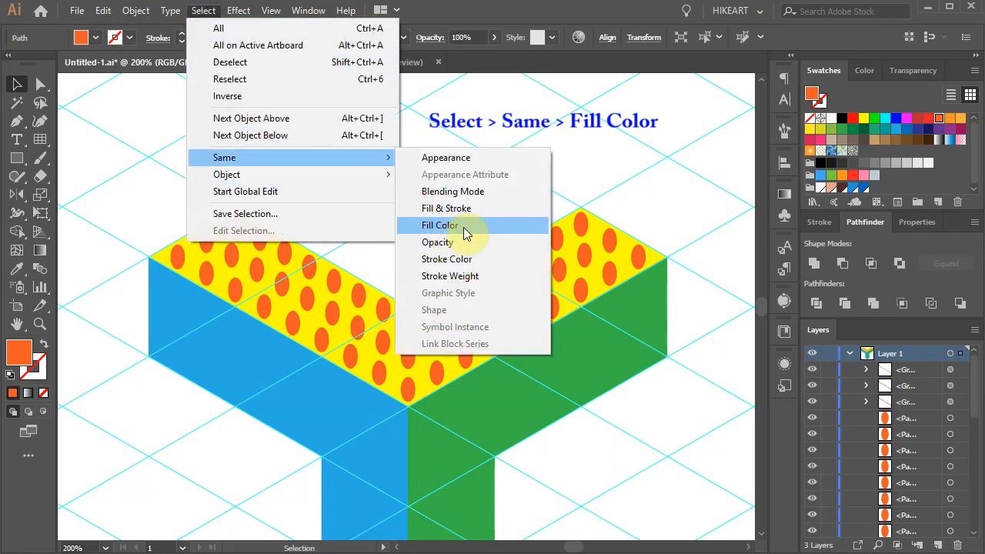
left_click(440, 225)
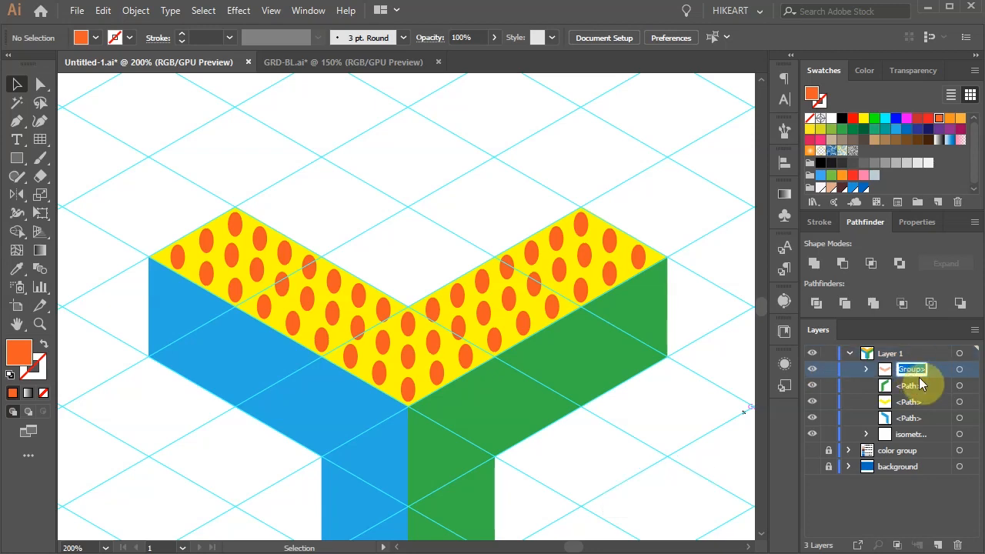
type("ellipses")
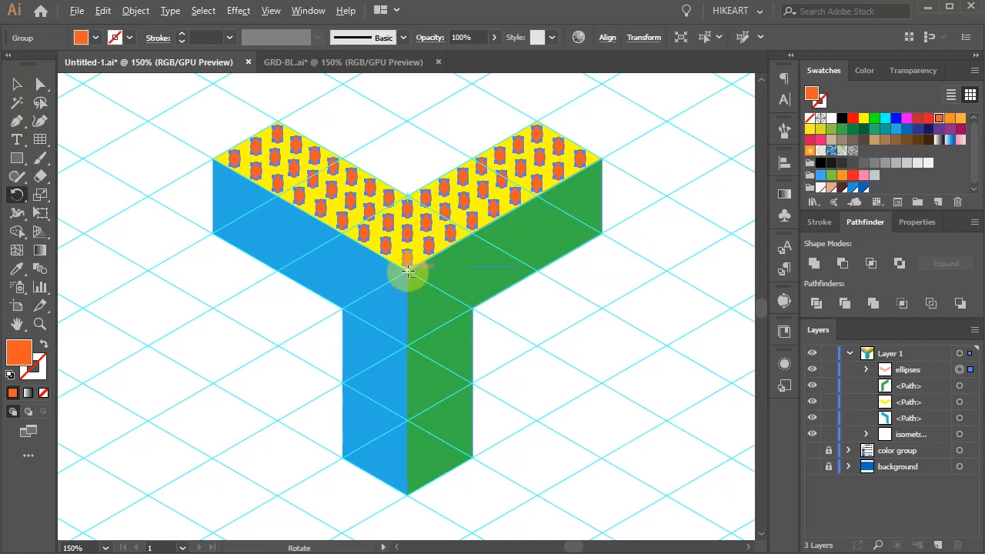
Rotate-copy the dots 360/3 degrees about the Y's centre onto the side faces
key("alt")
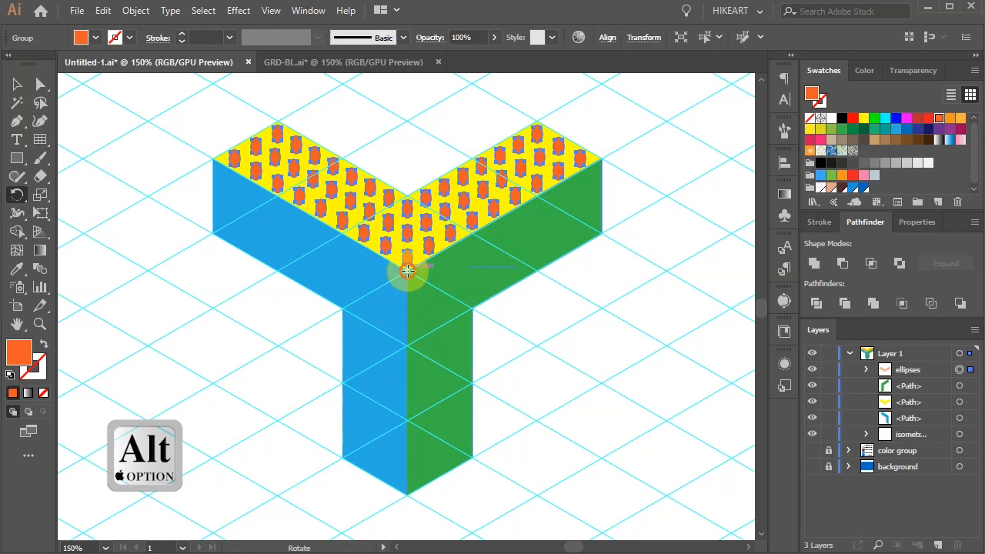
left_click(407, 271)
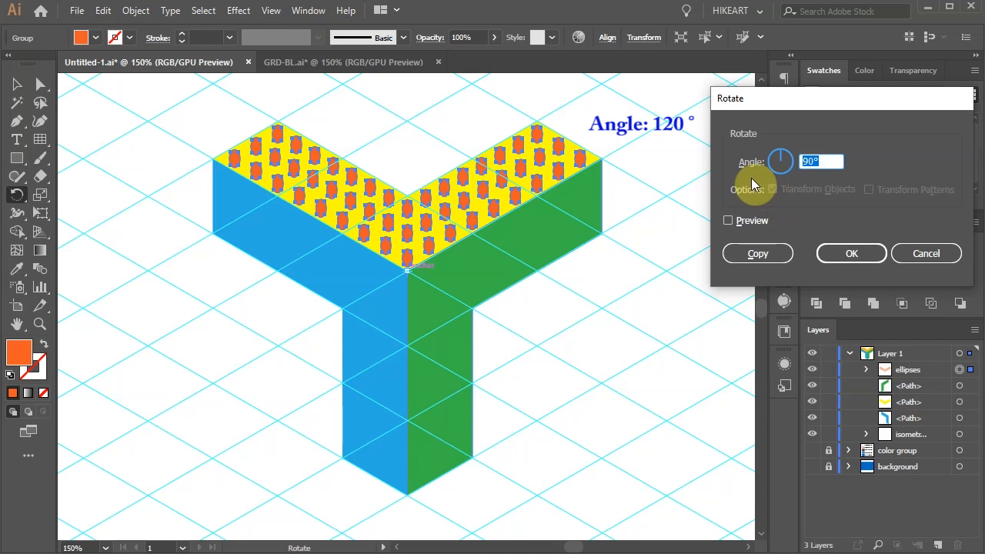
type("360/3")
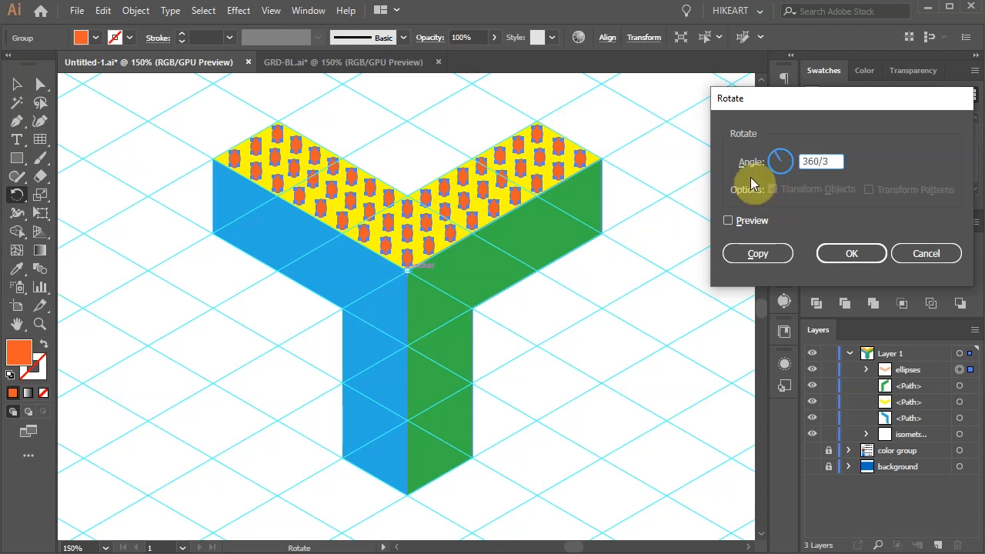
left_click(851, 252)
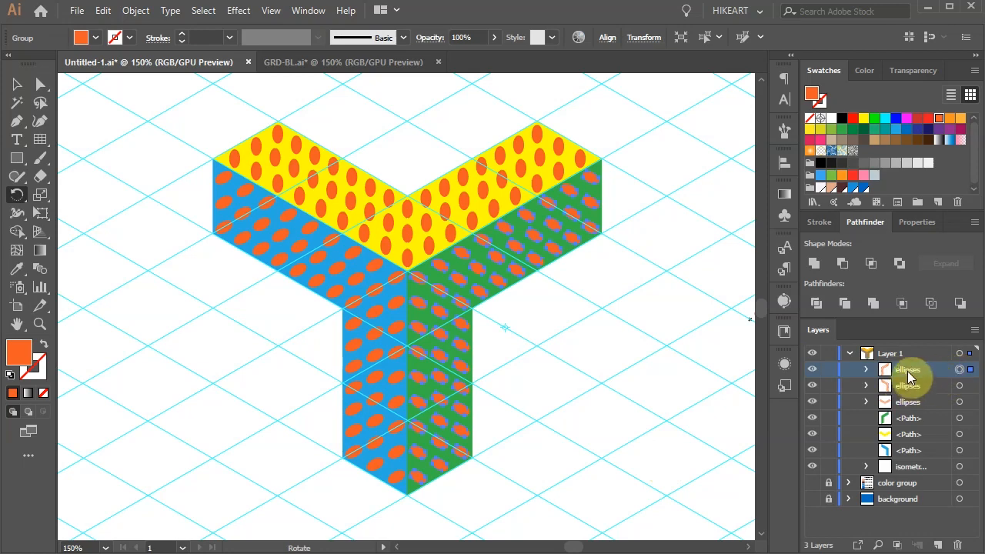
Rename the dot groups ellipses-R, ellipses-L and ellipses-T and target ellipses-T for recolouring
double_click(908, 369)
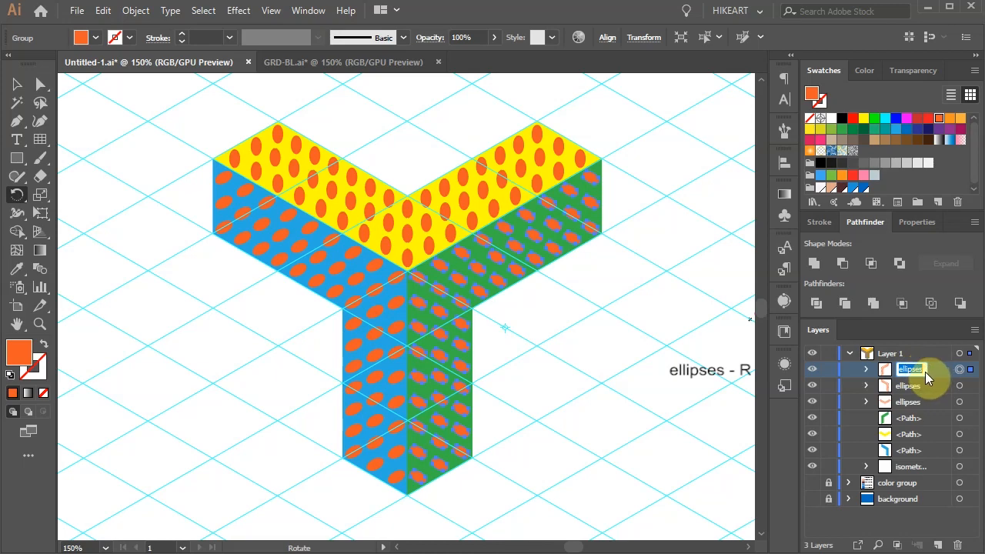
double_click(911, 369)
type("-R")
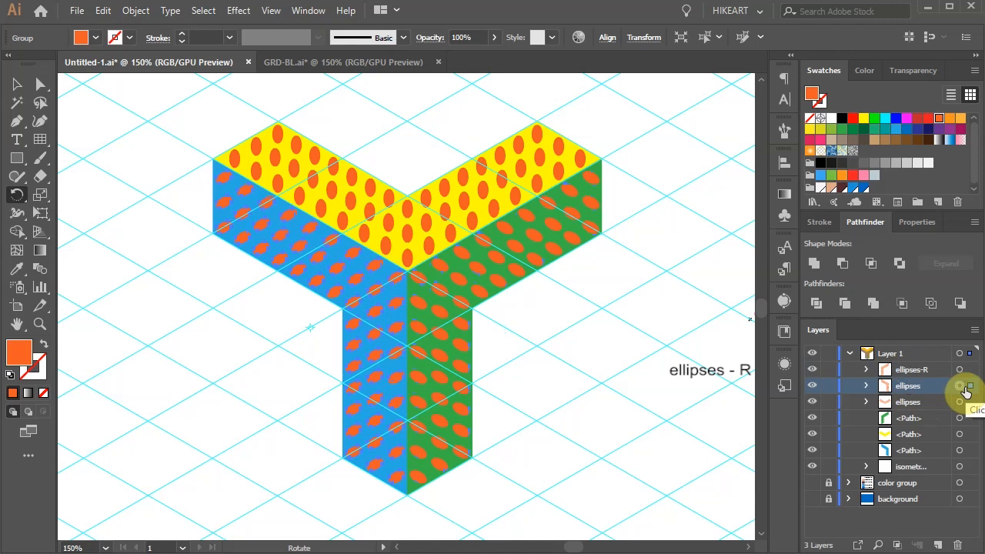
double_click(908, 384)
type("-L")
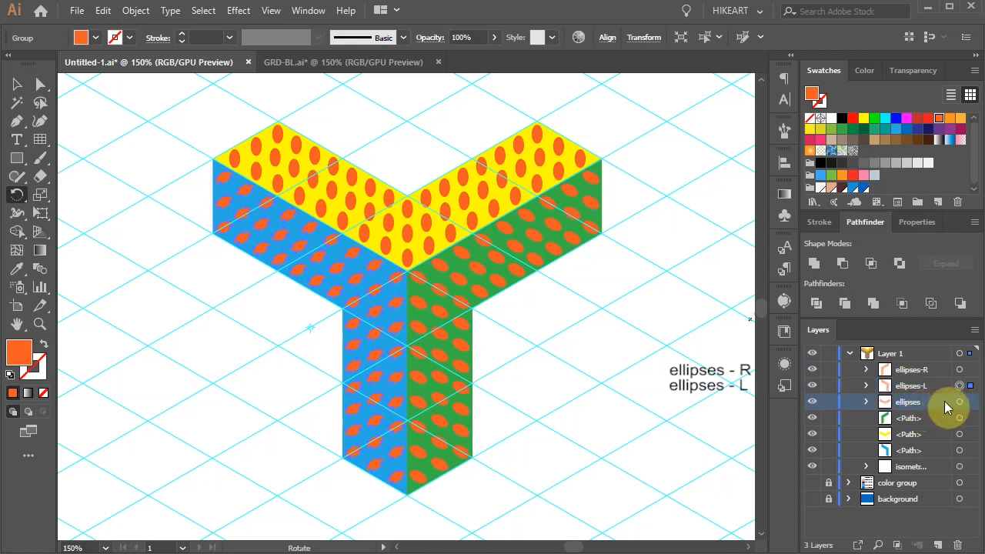
double_click(908, 400)
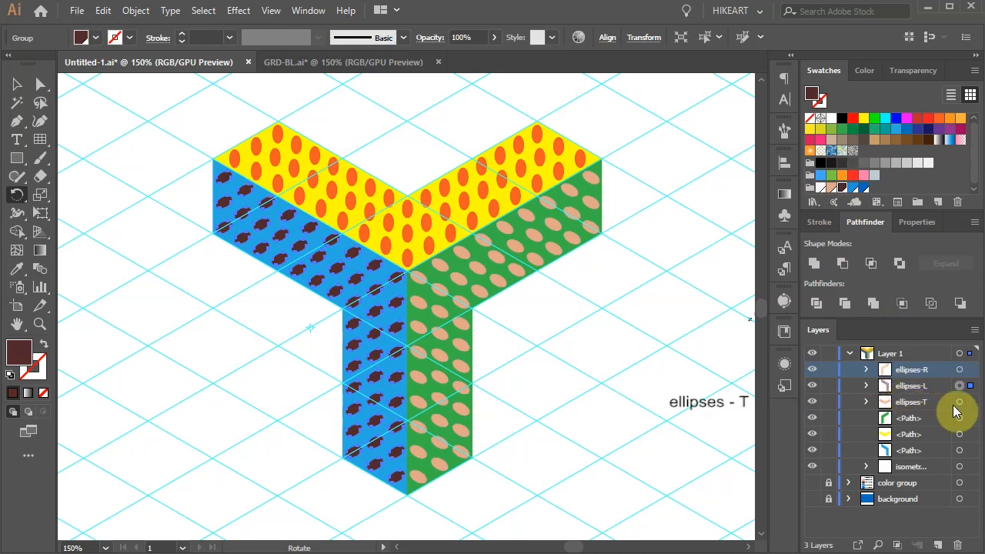
left_click(960, 400)
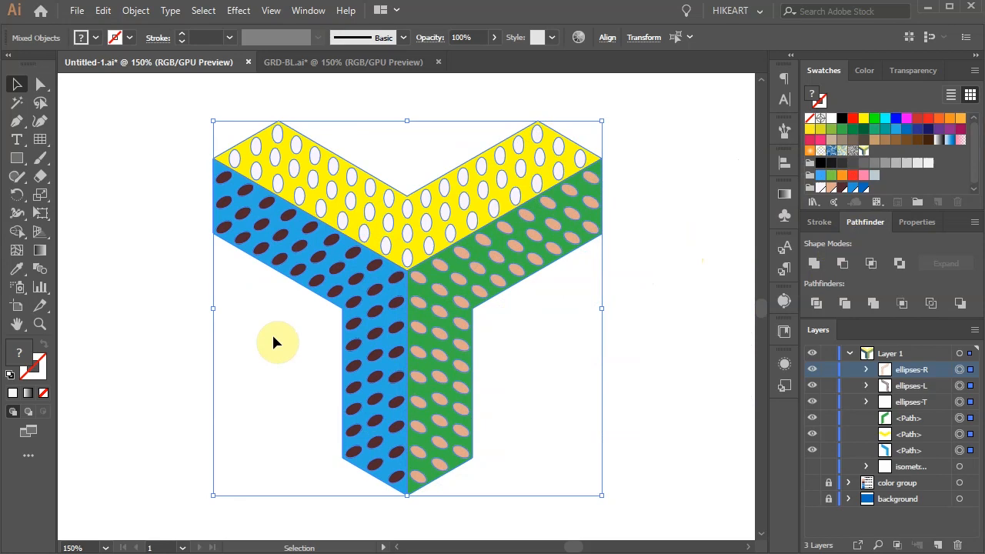
Duplicate Layer 1 and lock the original artwork layer
key("Delete")
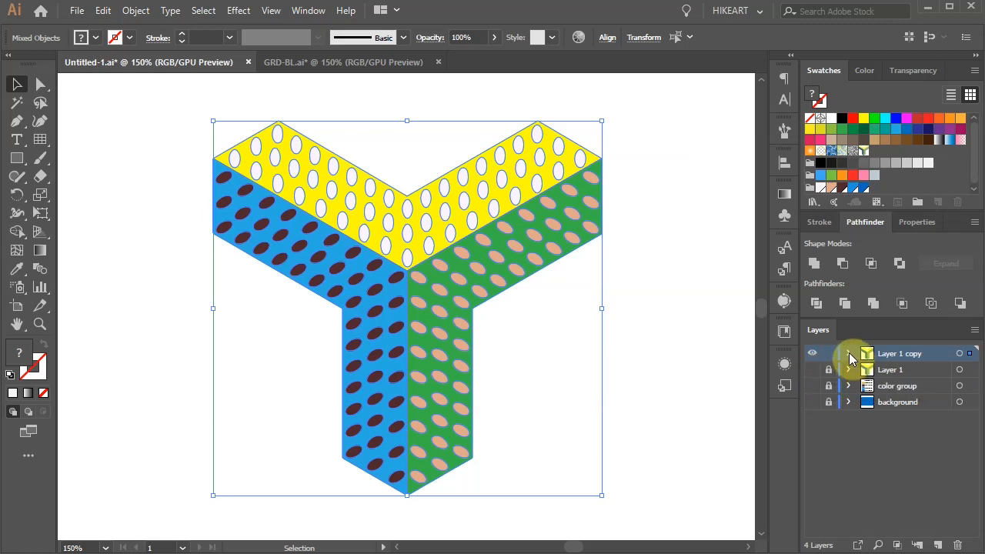
left_click(849, 352)
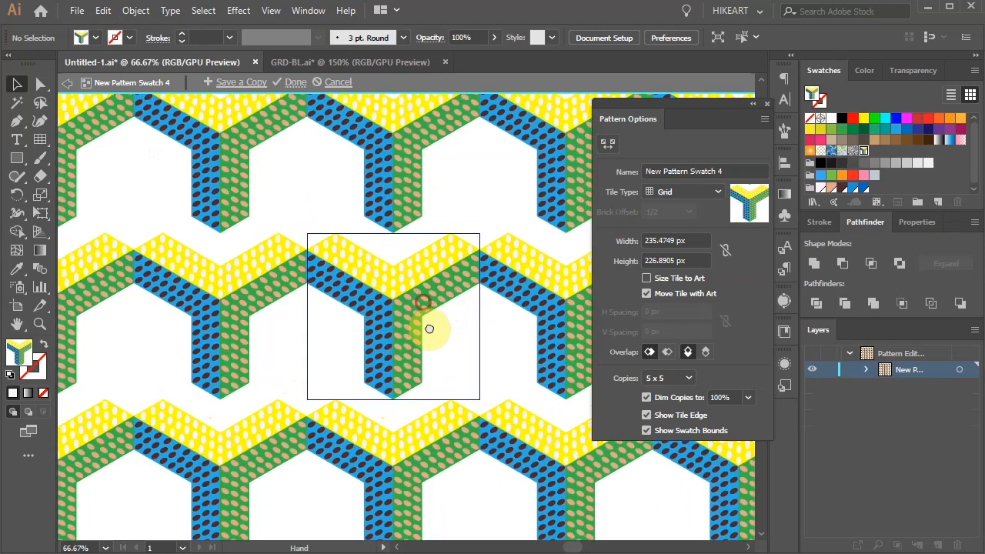
Set the pattern tile to Hex by Column at 210 px wide and 184 px high
left_click(715, 191)
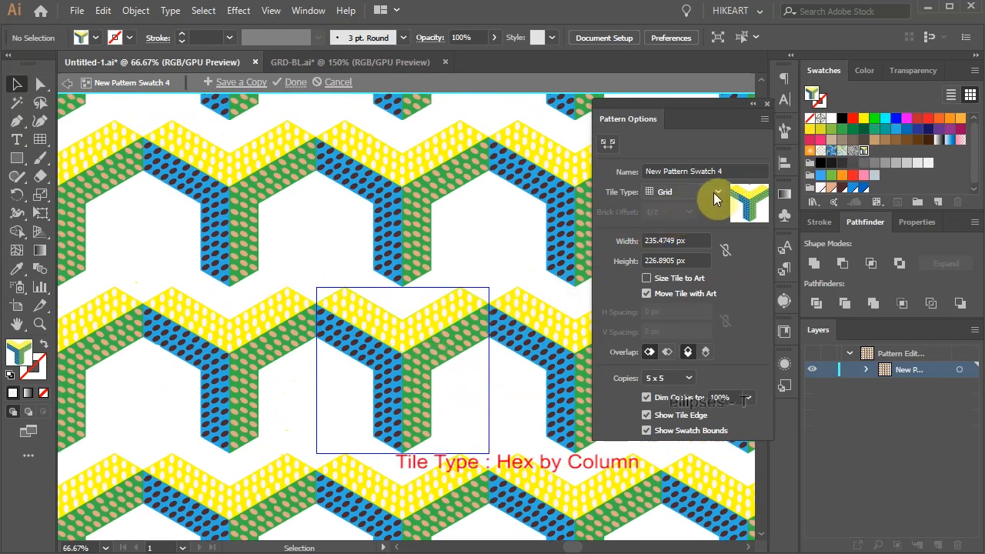
left_click(714, 191)
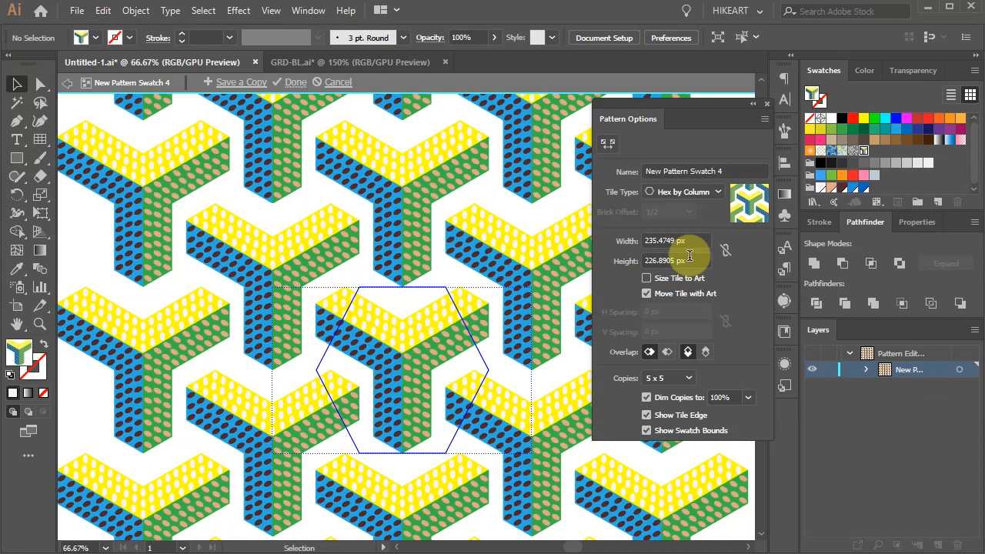
left_click(671, 240)
type("210")
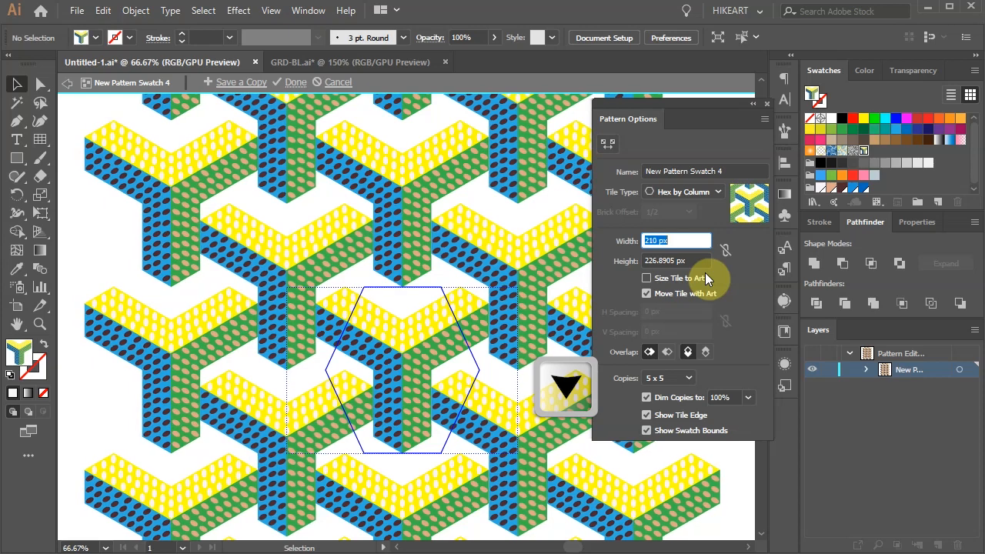
mouse_move(685, 292)
type("184")
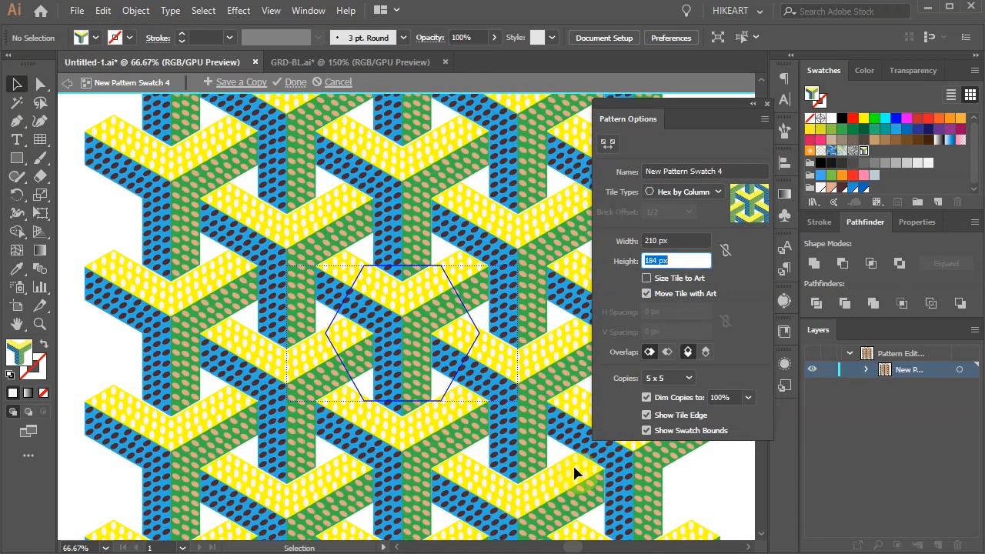
key("escape")
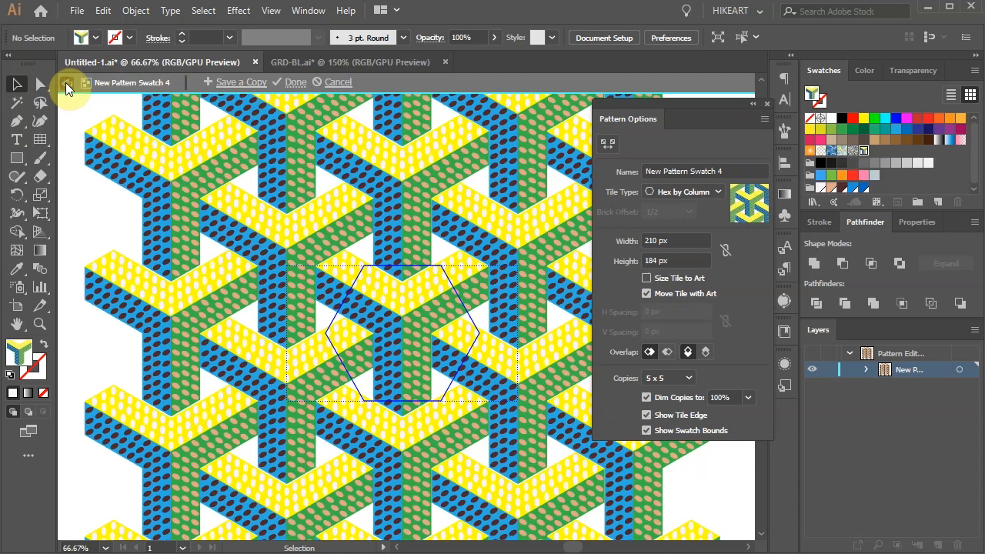
Adjust the tile to 209 by 182 px, keep only the dots, and exit pattern editing
left_click(295, 81)
type("182")
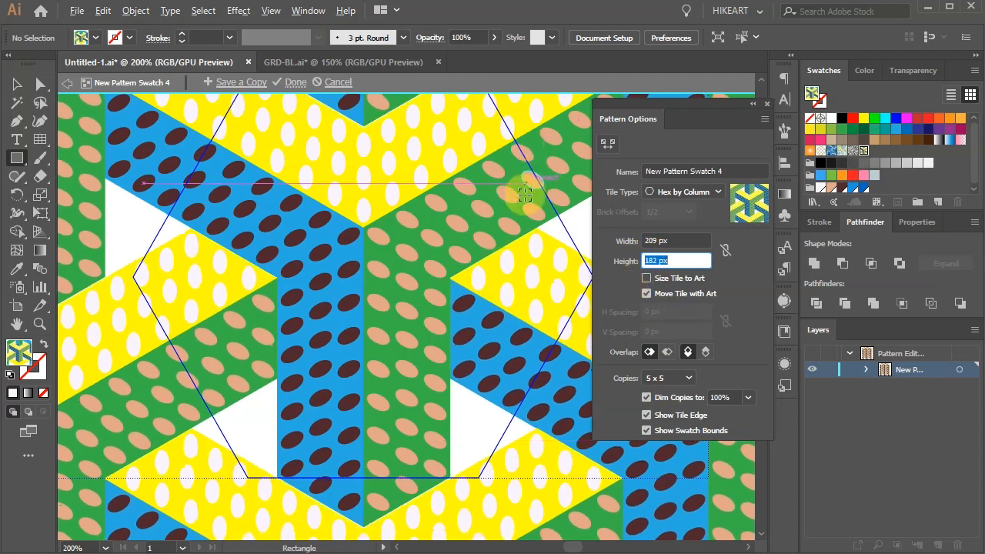
mouse_move(608, 145)
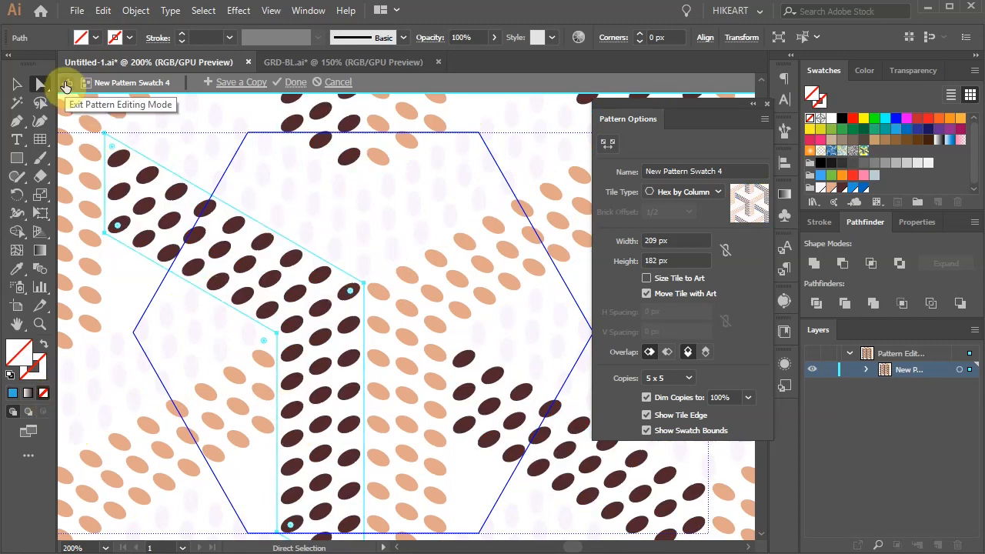
left_click(295, 84)
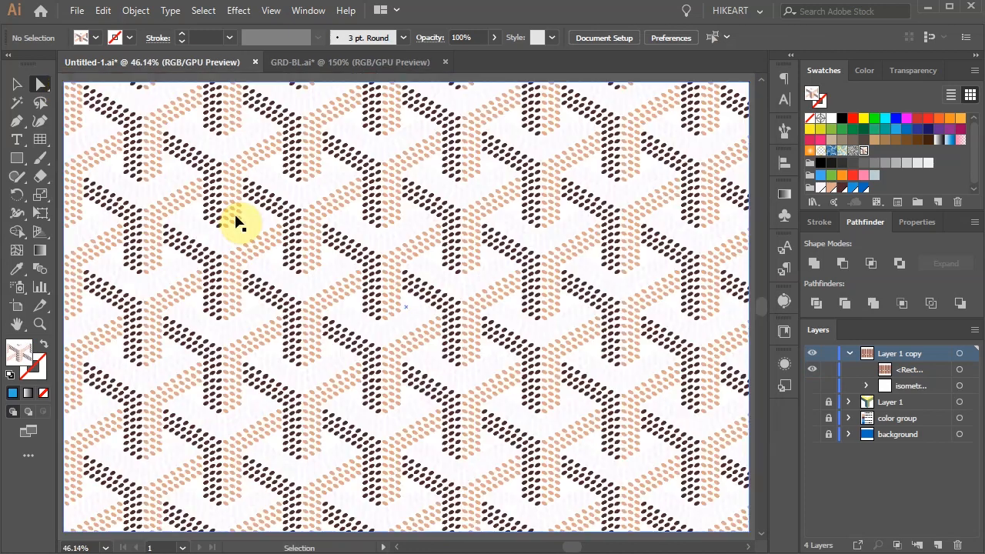
mouse_move(527, 249)
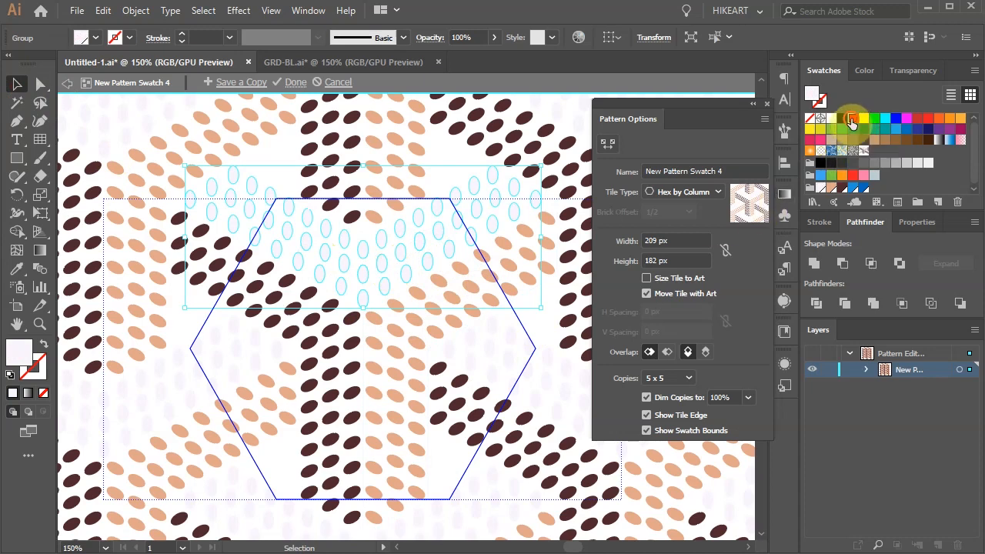
Check the top dots' colour and show the blue background layer beneath the pattern
left_click(875, 131)
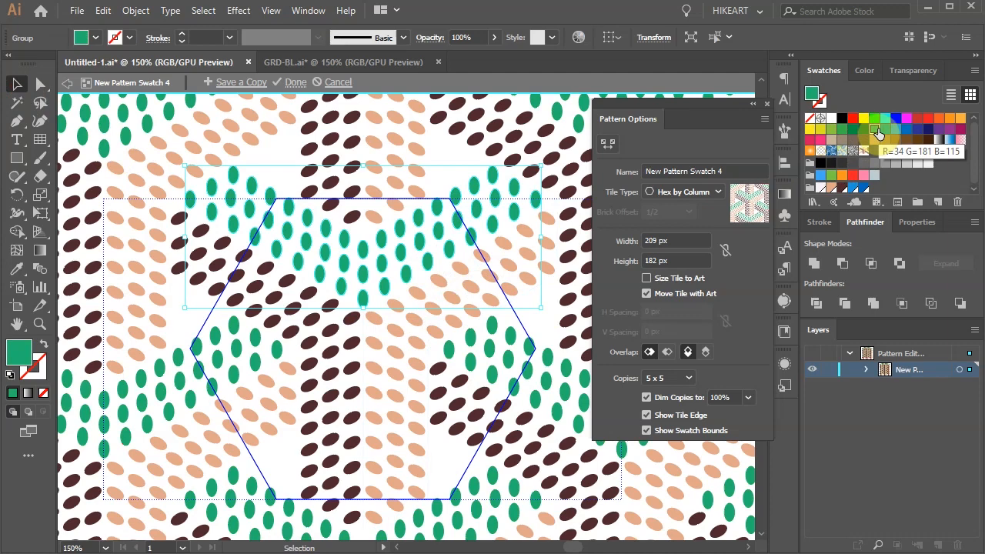
mouse_move(818, 192)
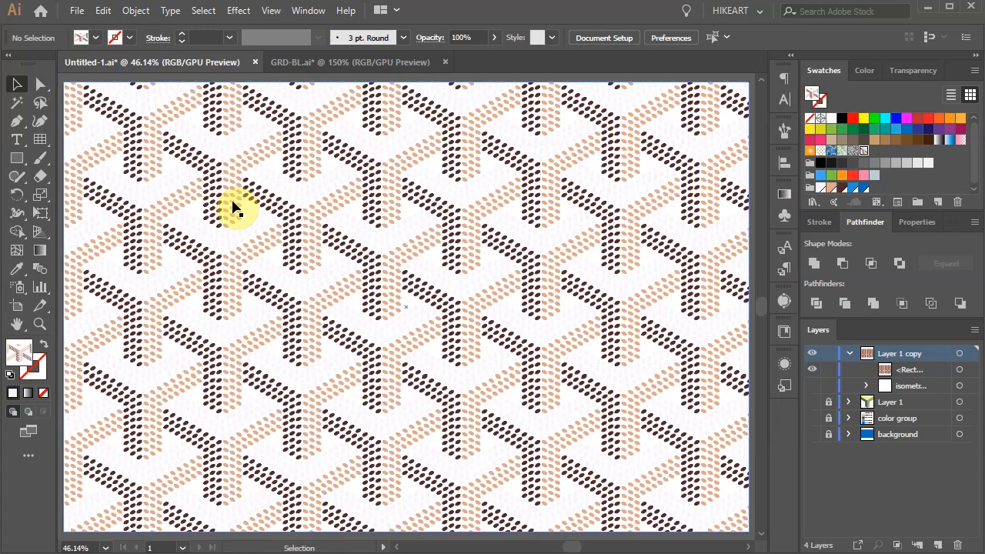
left_click(813, 437)
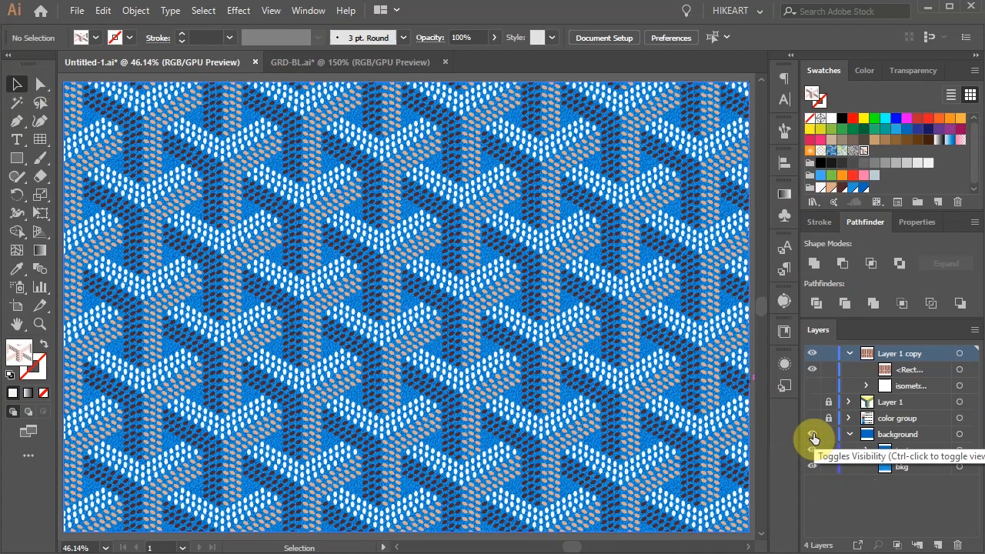